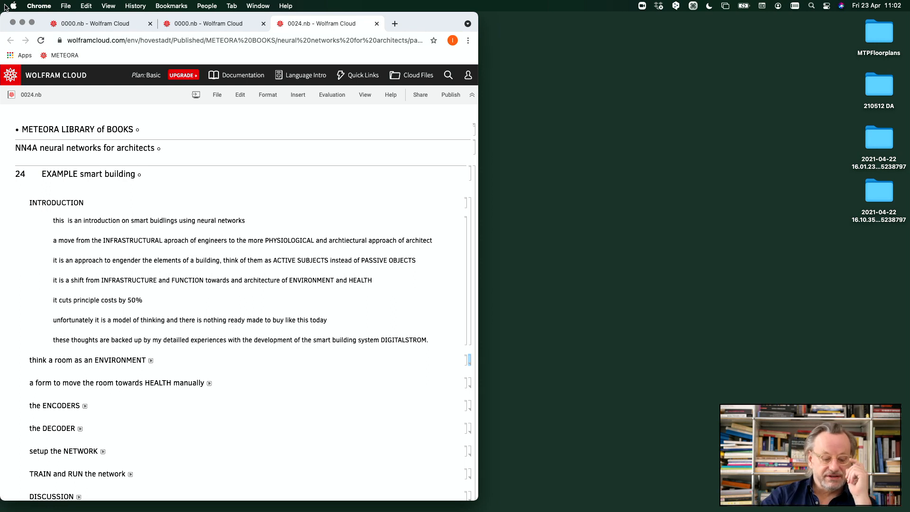
- Download the 0024 notebook from Wolfram Cloud and launch the downloaded 0024 (3).nb file
{"action": "scroll", "scroll_direction": "down", "scroll_amount": 3}
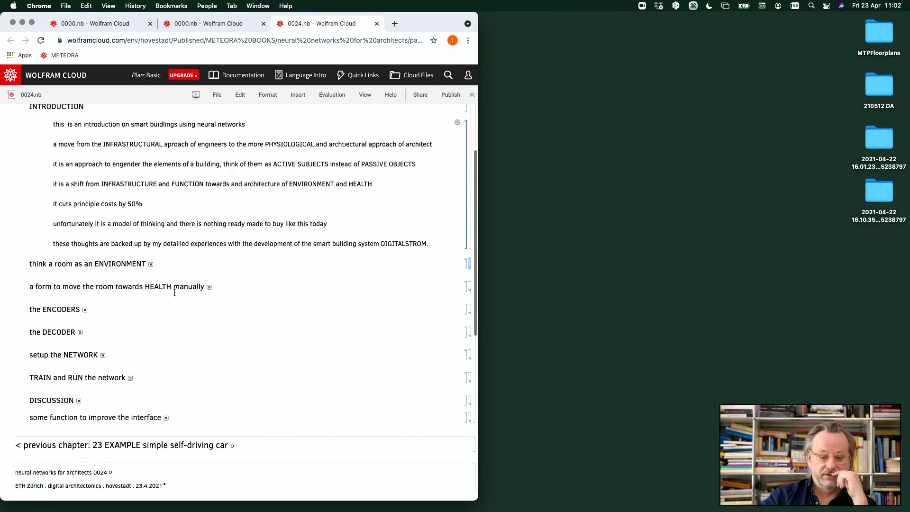
{"action": "left_click", "coordinate": [196, 95]}
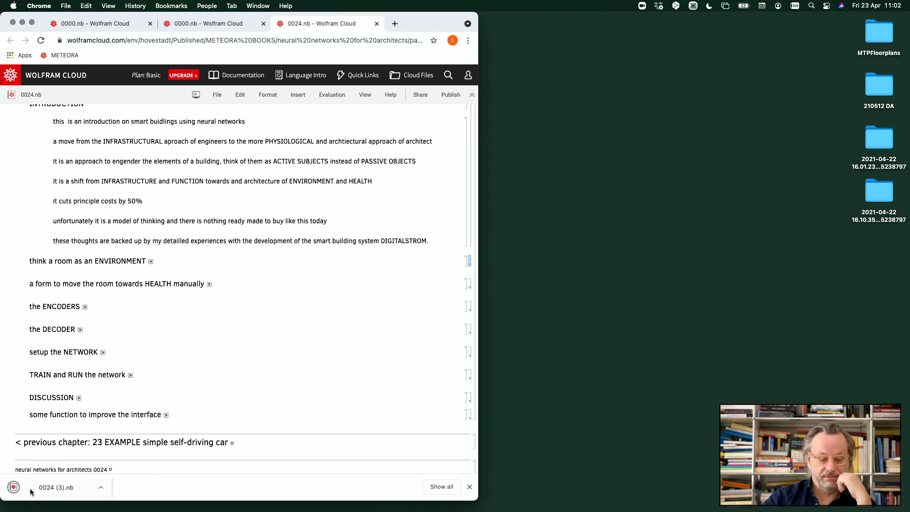
{"action": "left_click", "coordinate": [56, 488]}
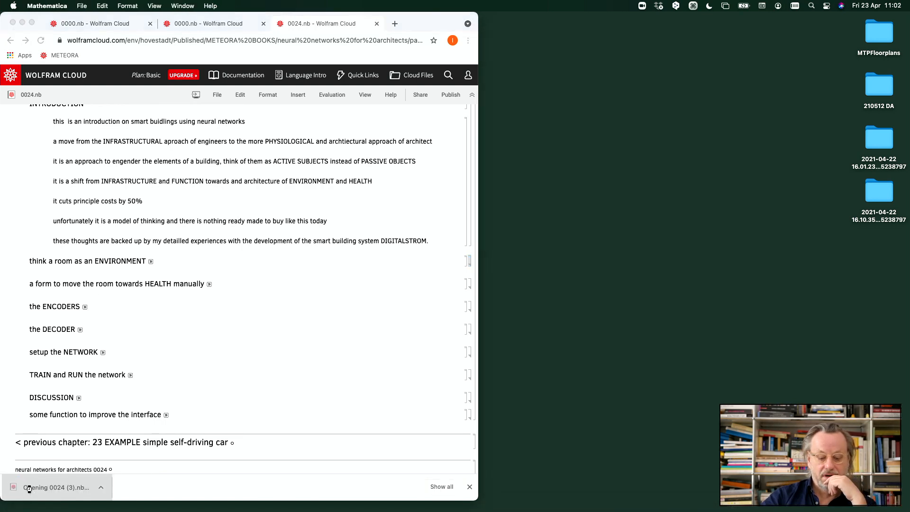
- Browse the opened notebook to the 'think a room as an ENVIRONMENT' parameters section
{"action": "left_click", "coordinate": [55, 487]}
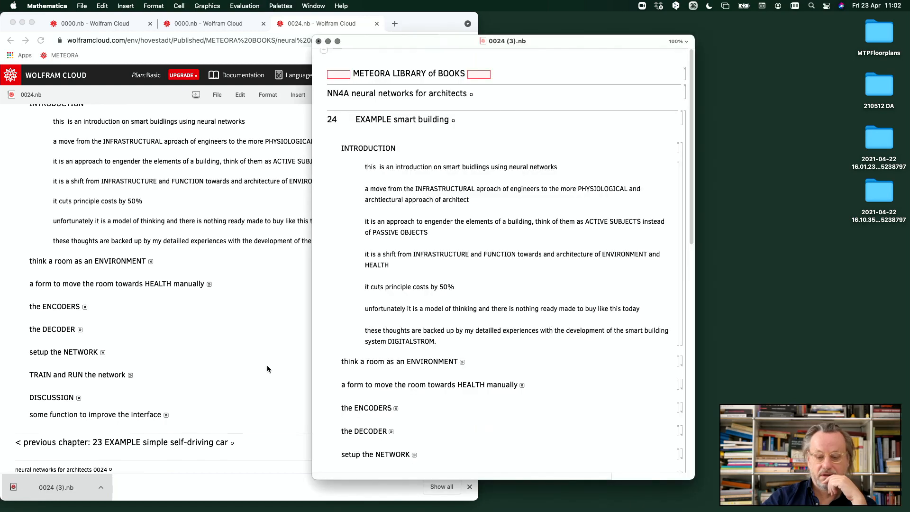
{"action": "scroll", "scroll_direction": "down", "scroll_amount": 3}
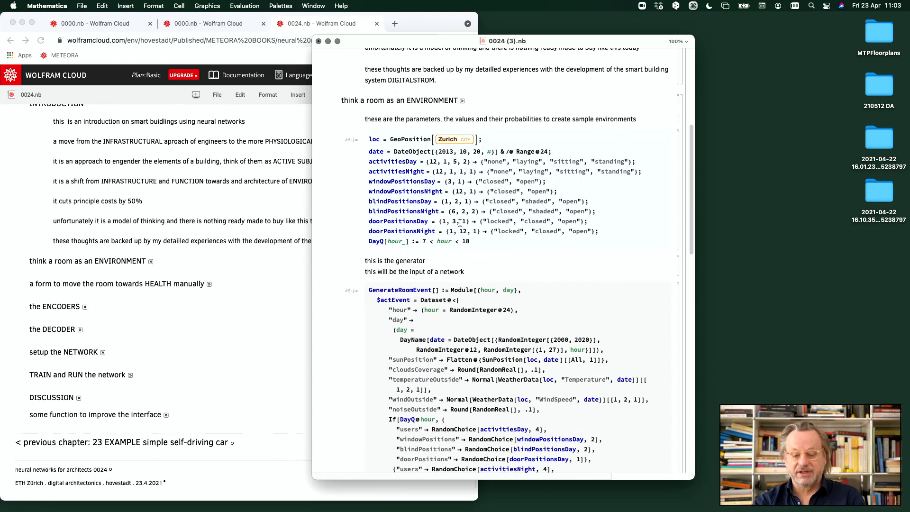
{"action": "mouse_move", "coordinate": [399, 161]}
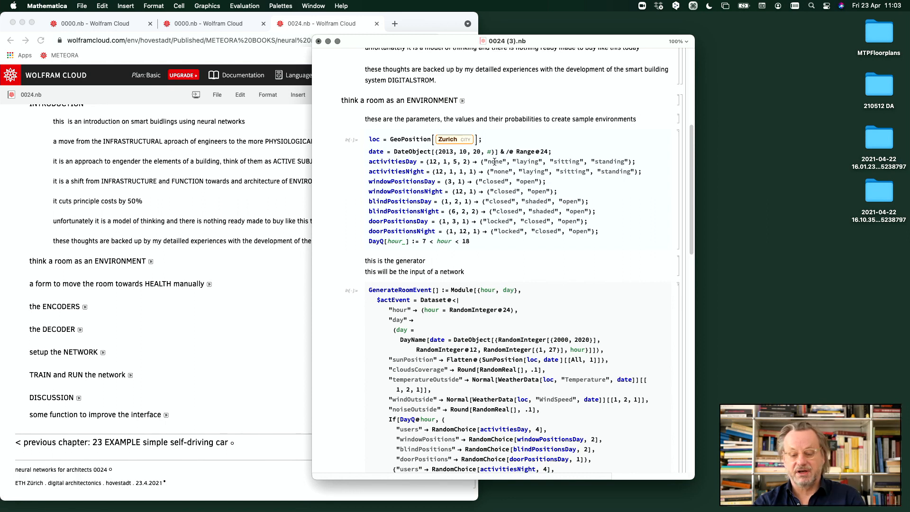
{"action": "mouse_move", "coordinate": [612, 156]}
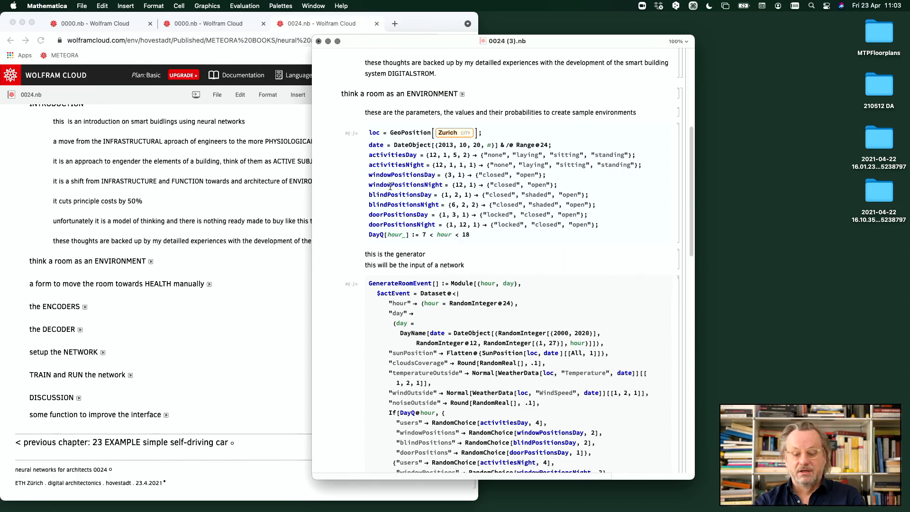
{"action": "scroll", "scroll_direction": "up", "scroll_amount": 3}
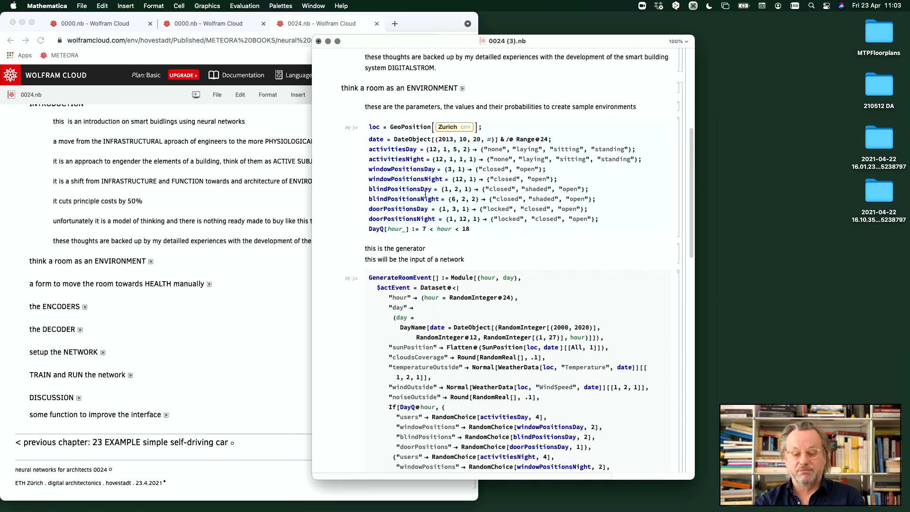
{"action": "mouse_move", "coordinate": [364, 183]}
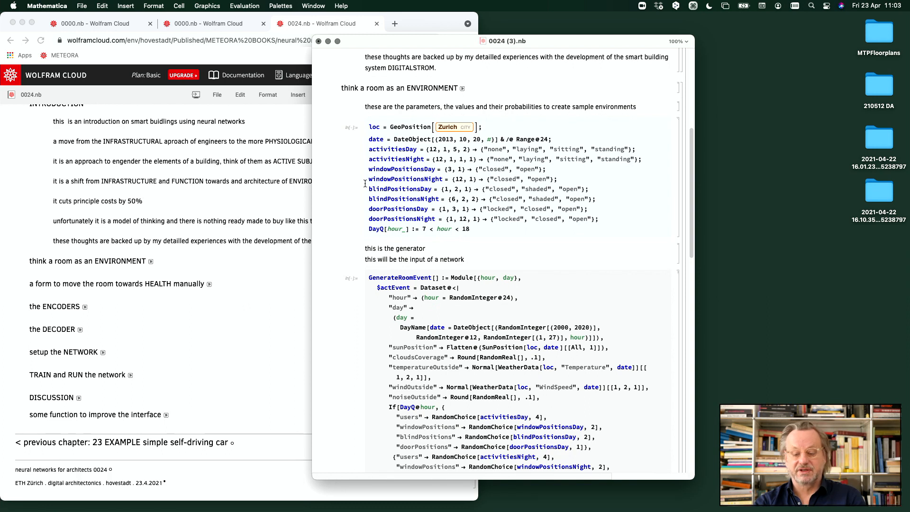
{"action": "mouse_move", "coordinate": [392, 149]}
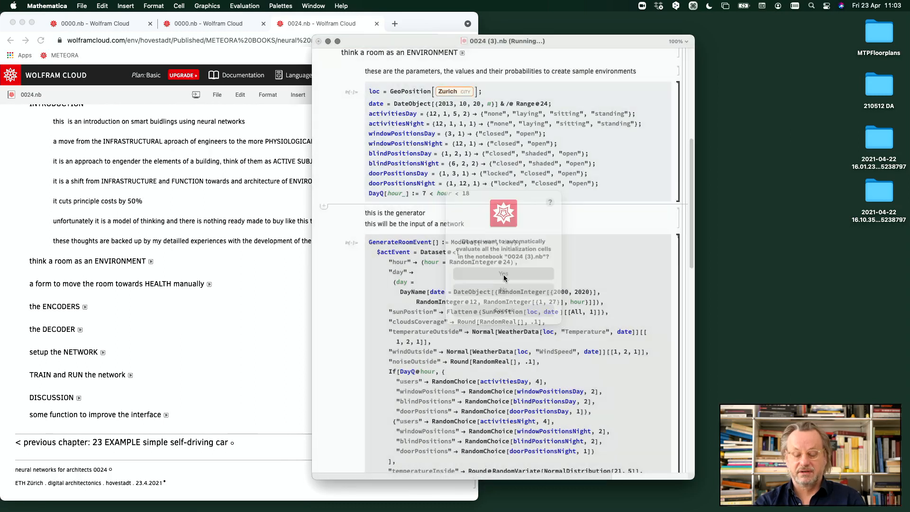
- Evaluate the initialization cells and run GenerateRoomEvent[] to produce a random room event table
{"action": "left_click", "coordinate": [502, 273]}
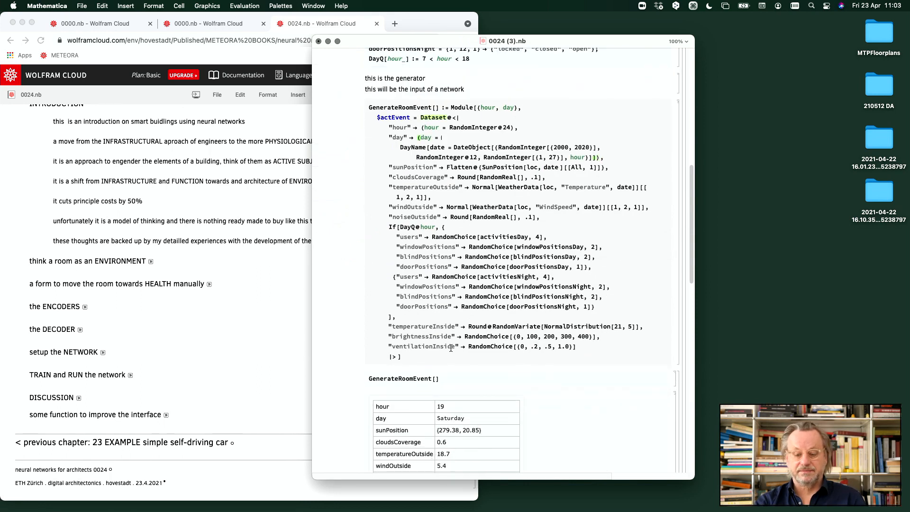
{"action": "key", "text": "shift+return"}
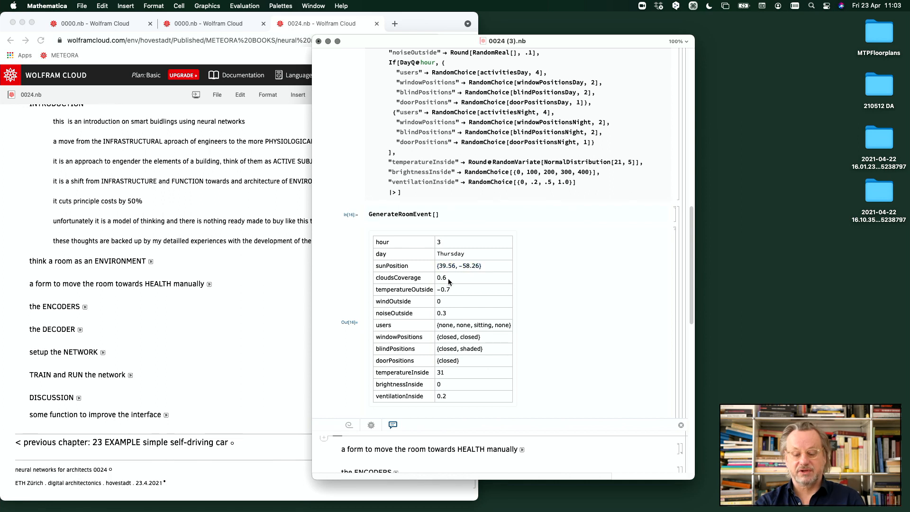
{"action": "mouse_move", "coordinate": [454, 309]}
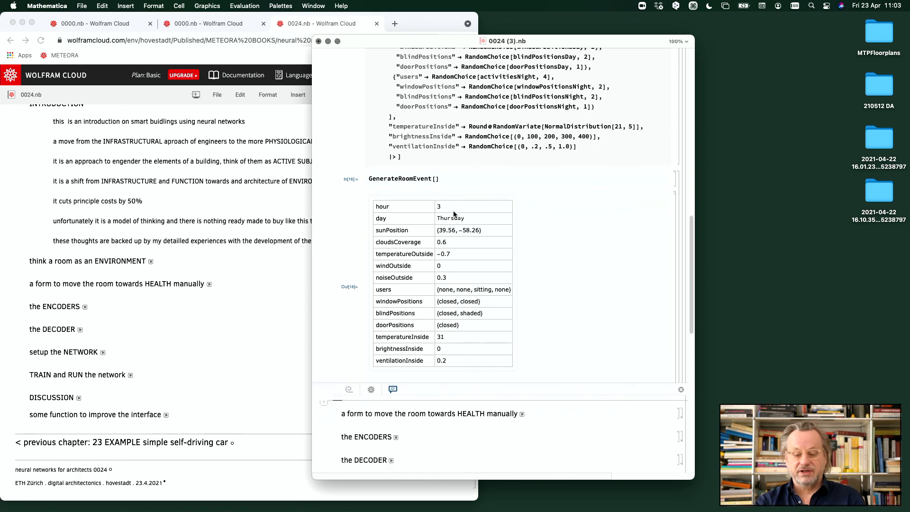
{"action": "mouse_move", "coordinate": [474, 343]}
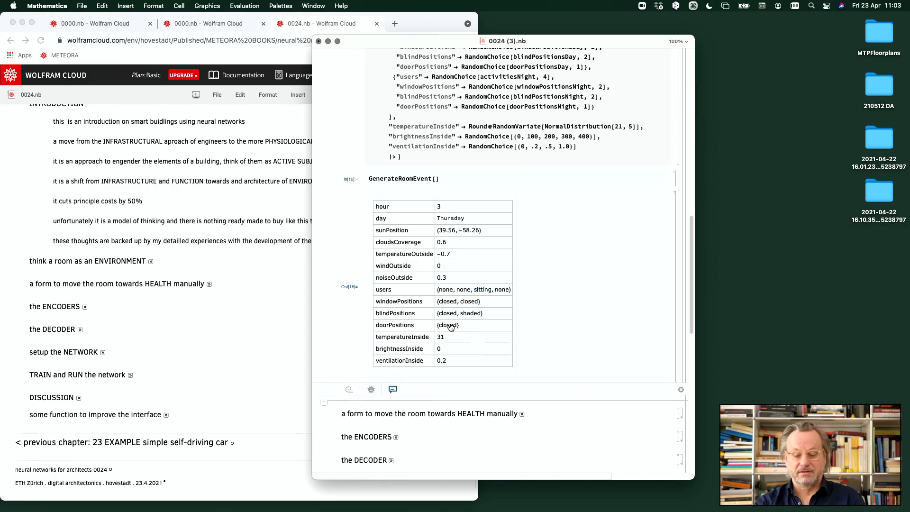
{"action": "mouse_move", "coordinate": [449, 368]}
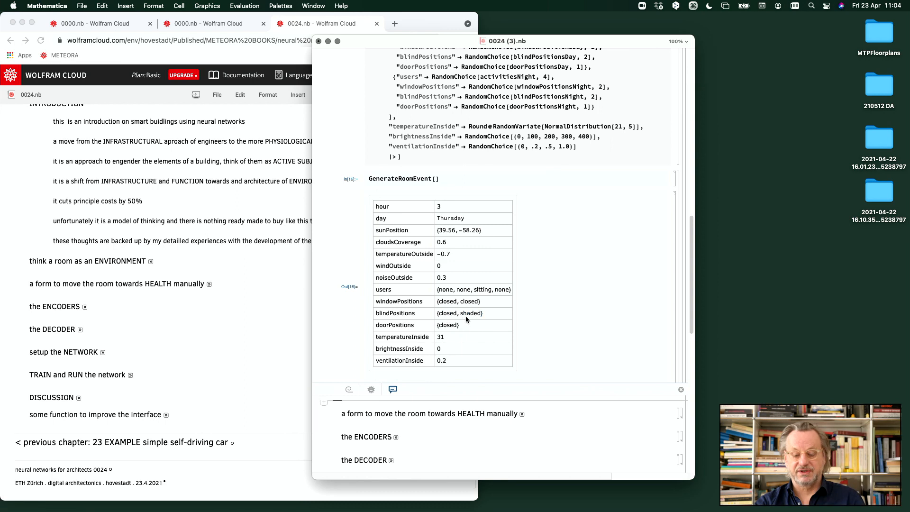
{"action": "mouse_move", "coordinate": [447, 311]}
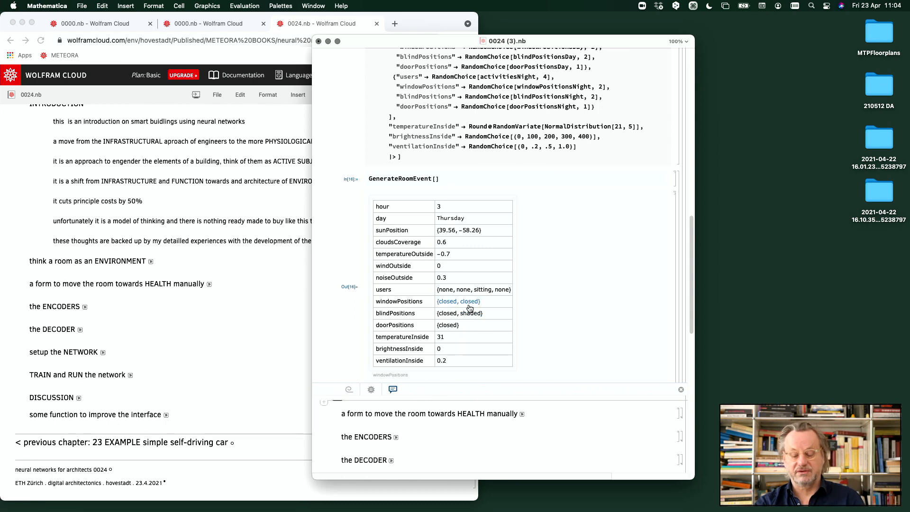
{"action": "mouse_move", "coordinate": [469, 293]}
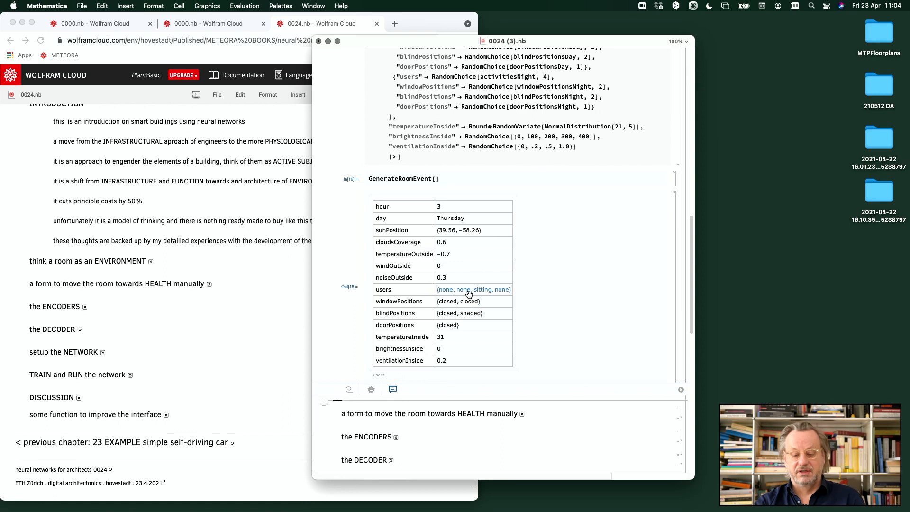
{"action": "mouse_move", "coordinate": [494, 297]}
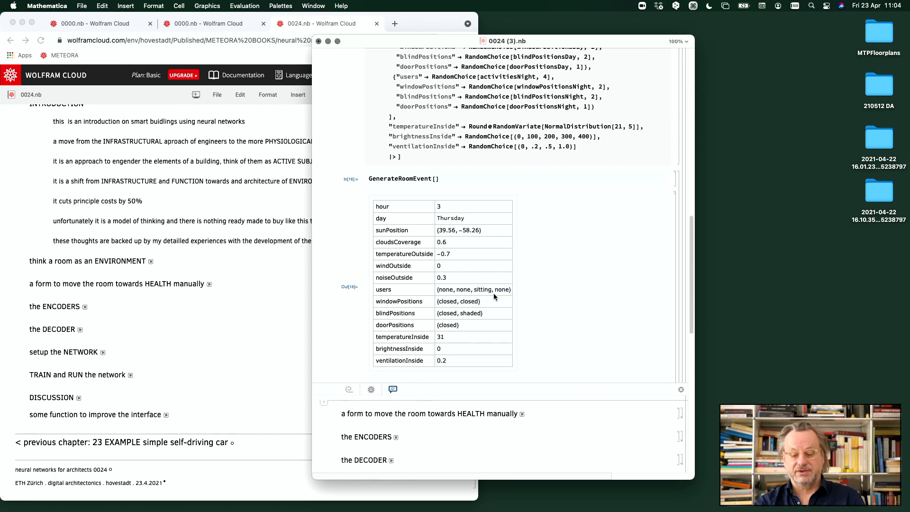
{"action": "mouse_move", "coordinate": [443, 299]}
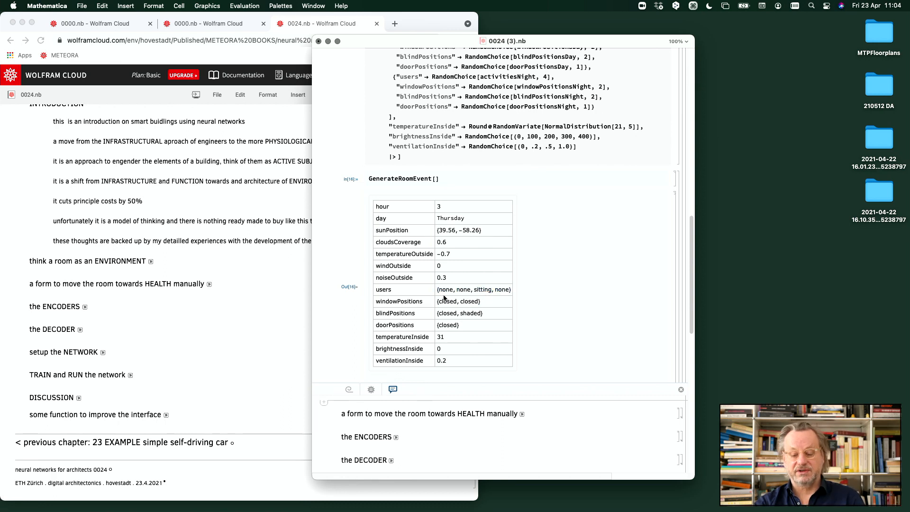
{"action": "scroll", "scroll_direction": "down", "scroll_amount": 3}
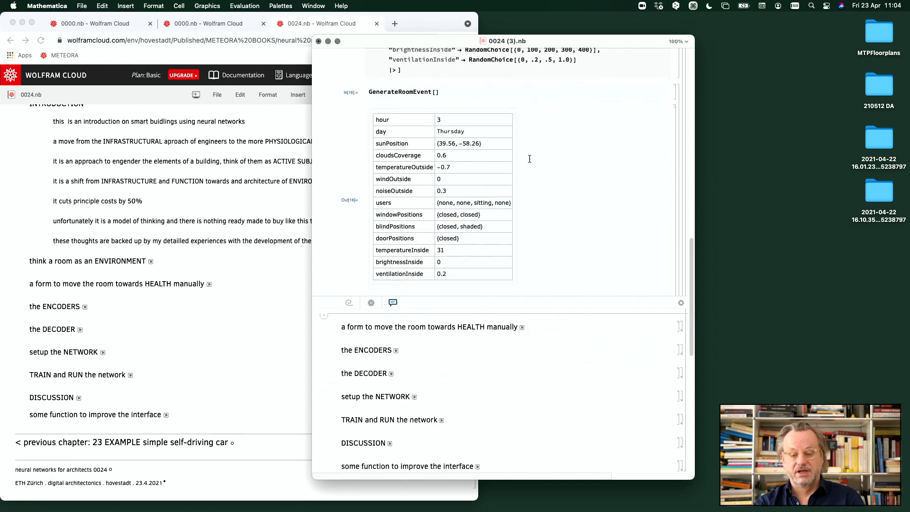
{"action": "mouse_move", "coordinate": [533, 140]}
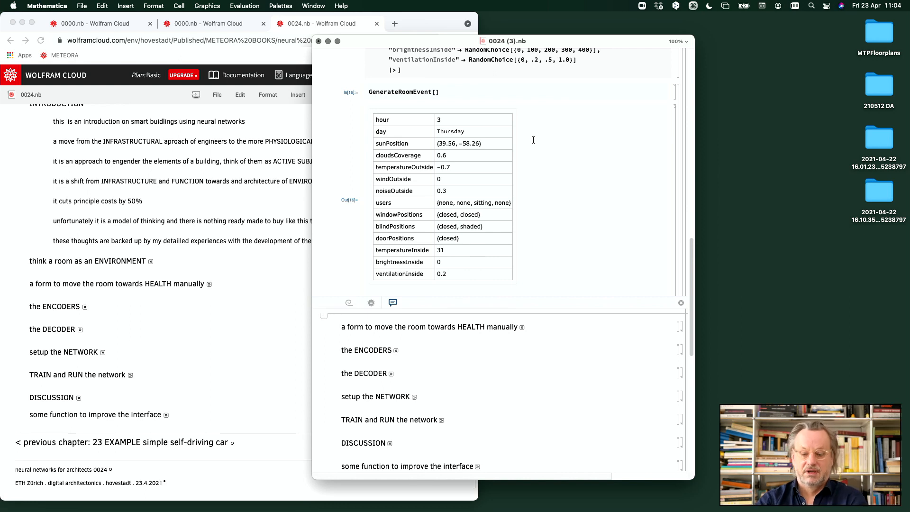
{"action": "mouse_move", "coordinate": [447, 129]}
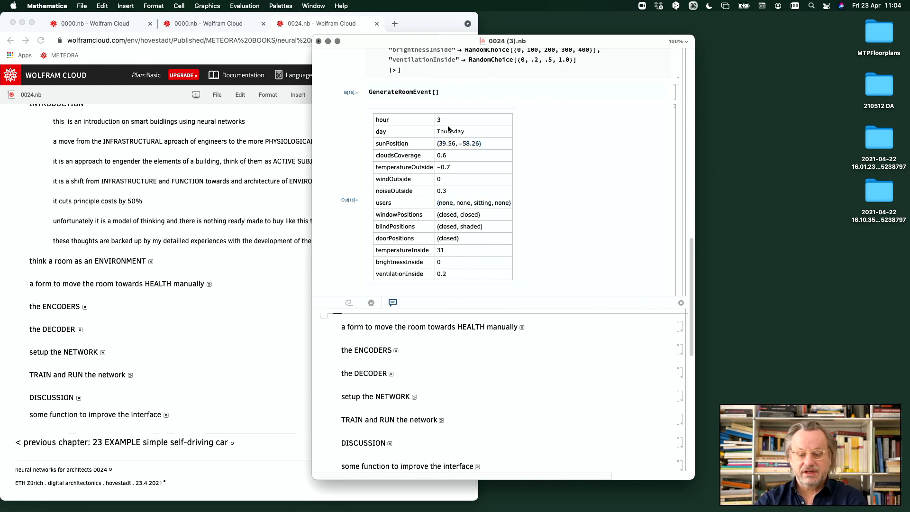
{"action": "mouse_move", "coordinate": [443, 170]}
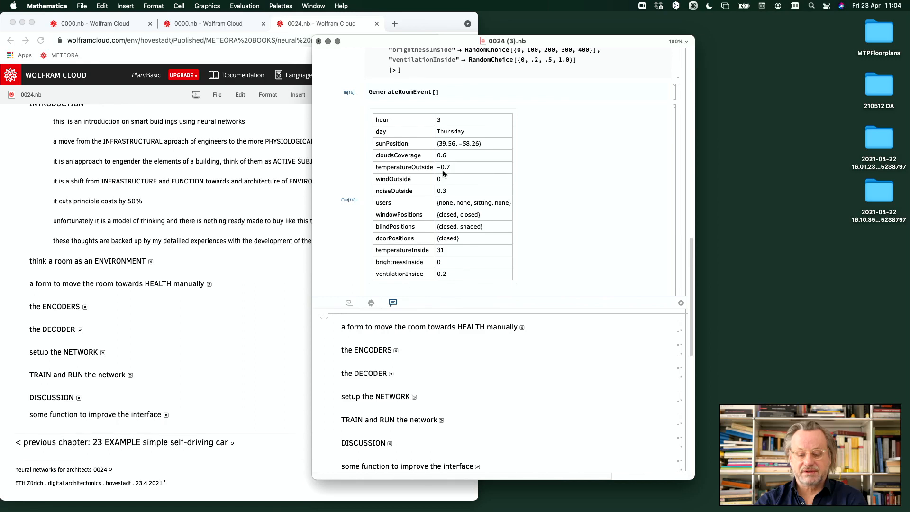
{"action": "mouse_move", "coordinate": [441, 251]}
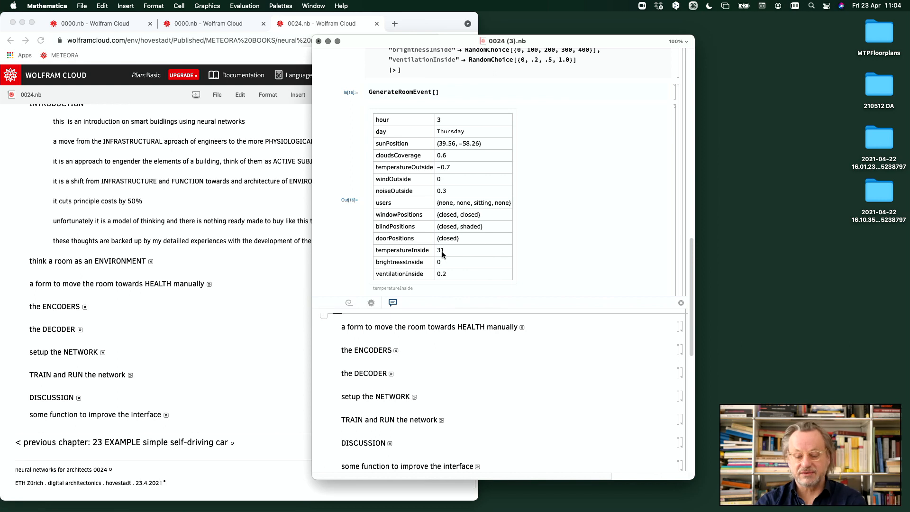
{"action": "mouse_move", "coordinate": [442, 269]}
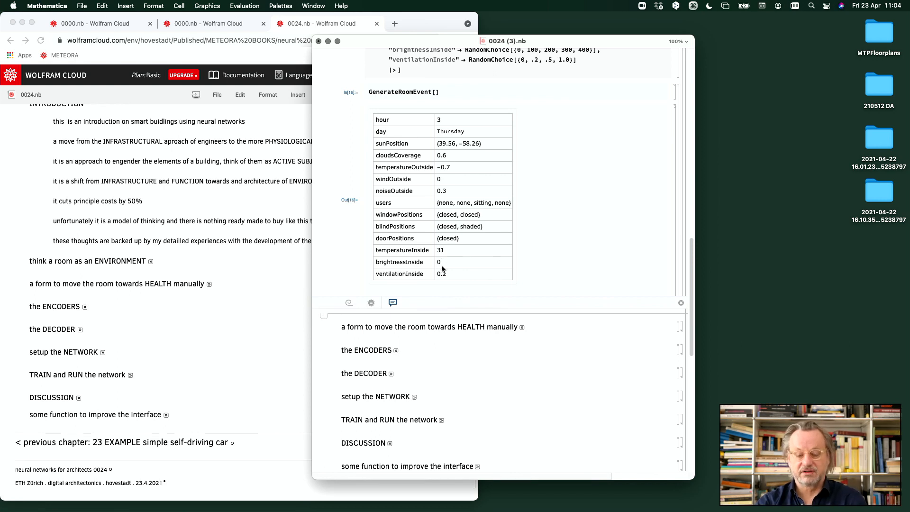
{"action": "mouse_move", "coordinate": [455, 284]}
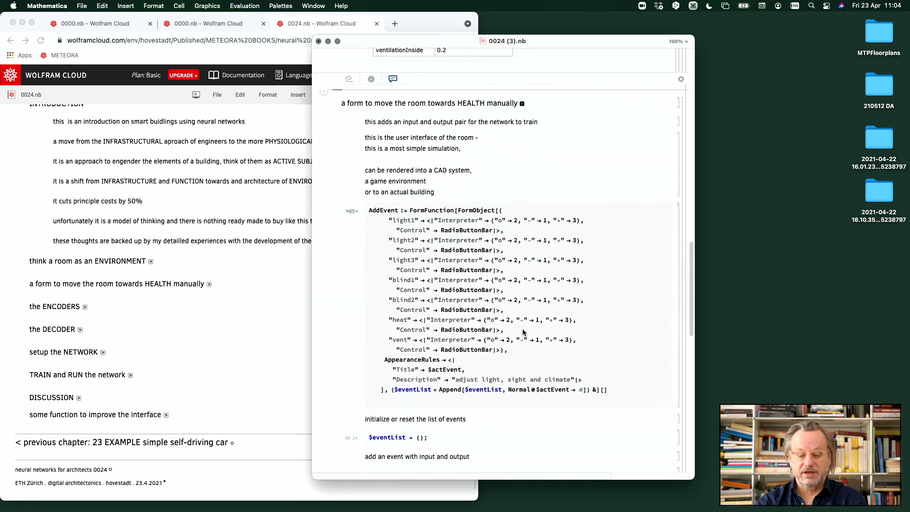
- Scroll through the AddEvent form code and $eventList output in the HEALTH section
{"action": "scroll", "scroll_direction": "down", "scroll_amount": 3}
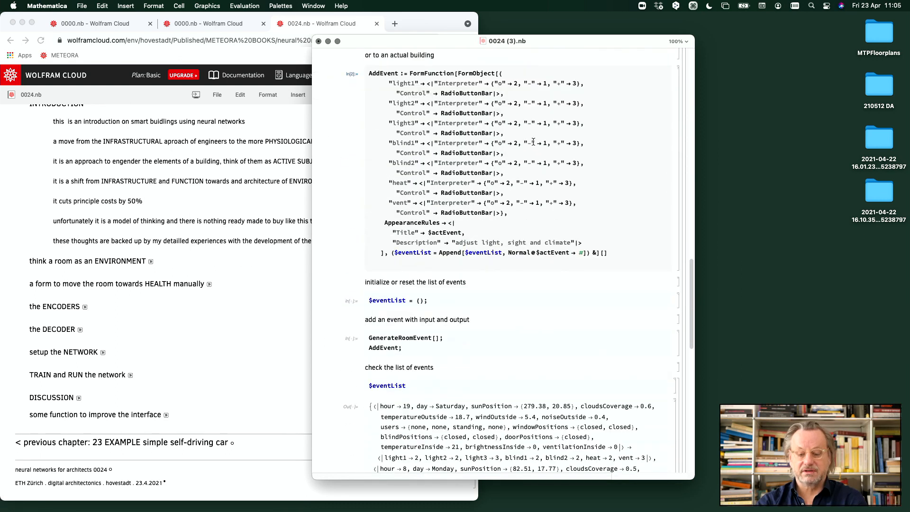
{"action": "scroll", "scroll_direction": "down", "scroll_amount": 3}
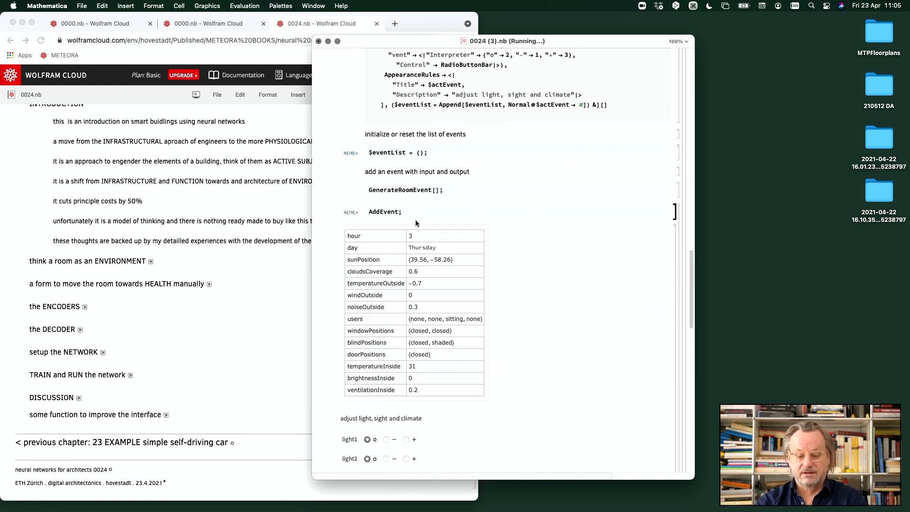
- Set heat to less in the AddEvent form and close it, leaving a two-event $eventList
{"action": "scroll", "scroll_direction": "down", "scroll_amount": 3}
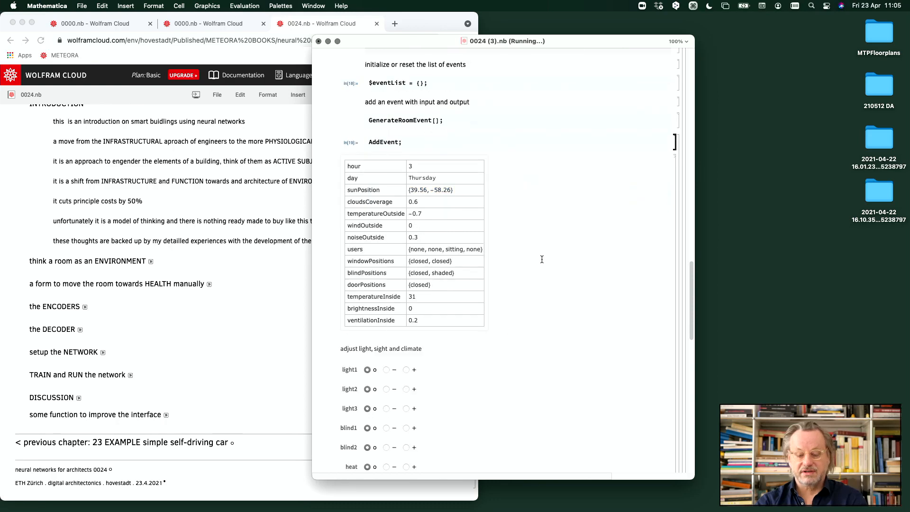
{"action": "scroll", "scroll_direction": "down", "scroll_amount": 3}
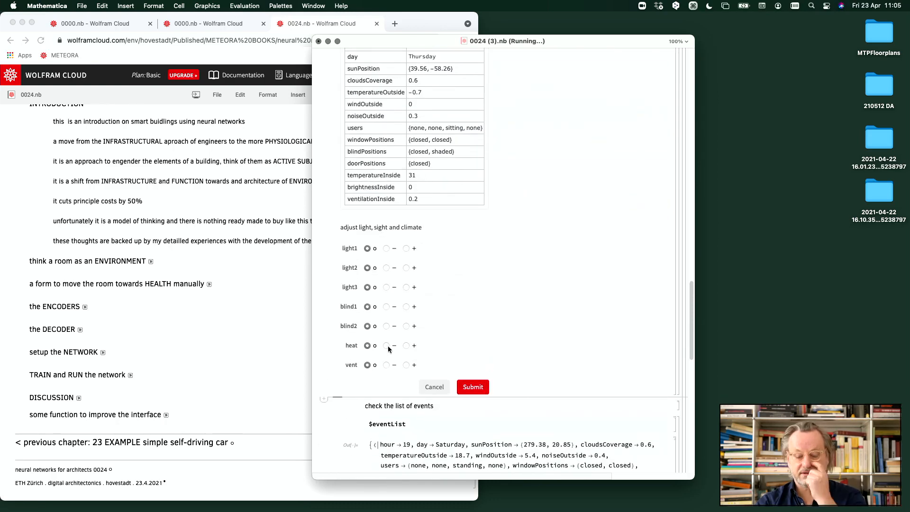
{"action": "left_click", "coordinate": [387, 345]}
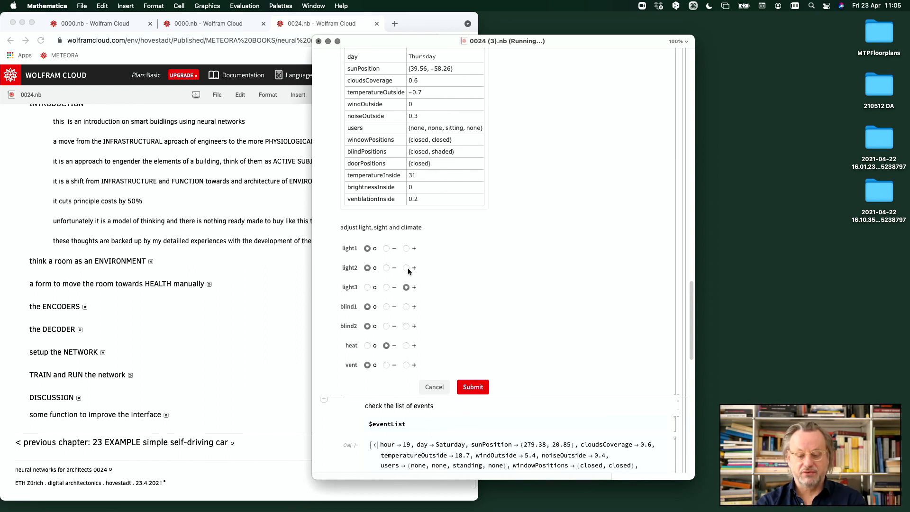
{"action": "scroll", "scroll_direction": "up", "scroll_amount": 3}
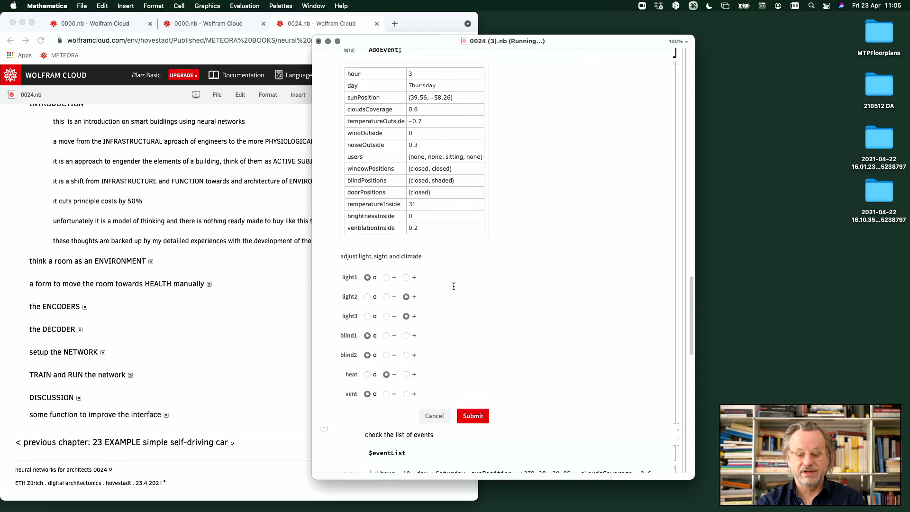
{"action": "mouse_move", "coordinate": [447, 242]}
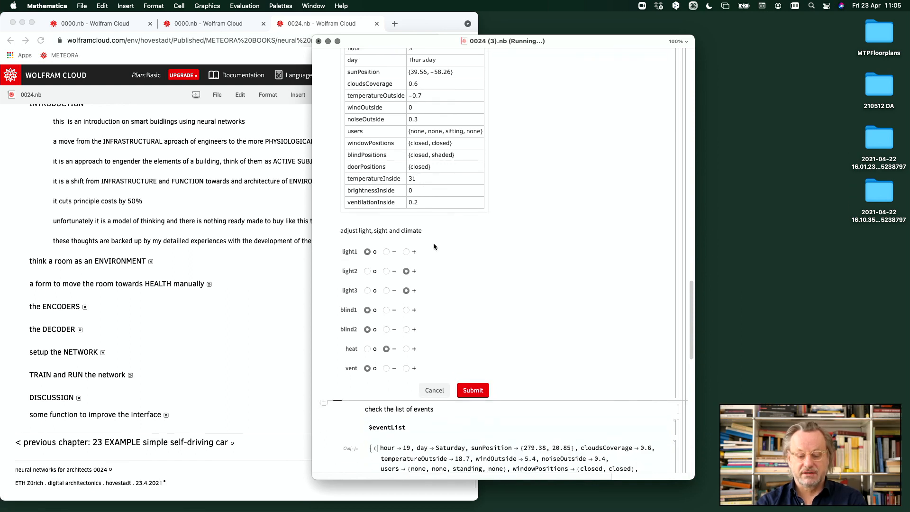
{"action": "left_click", "coordinate": [472, 390]}
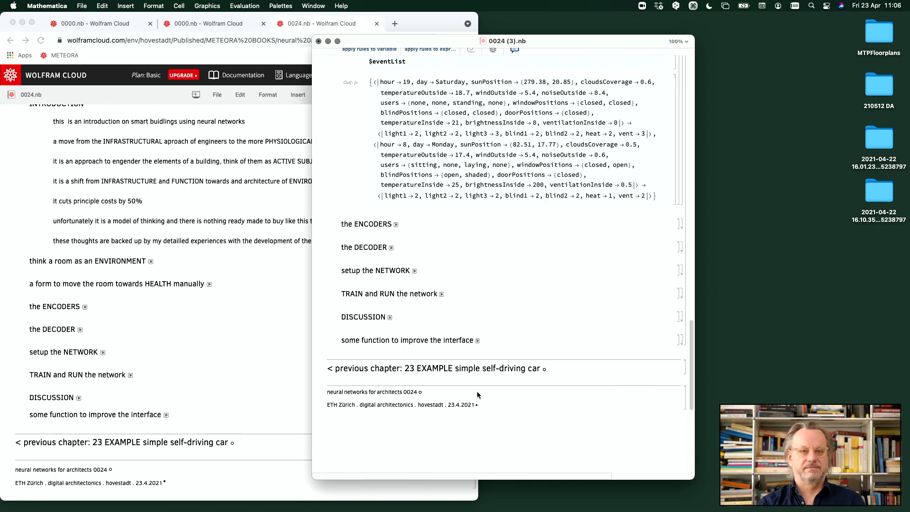
{"action": "scroll", "scroll_direction": "up", "scroll_amount": 3}
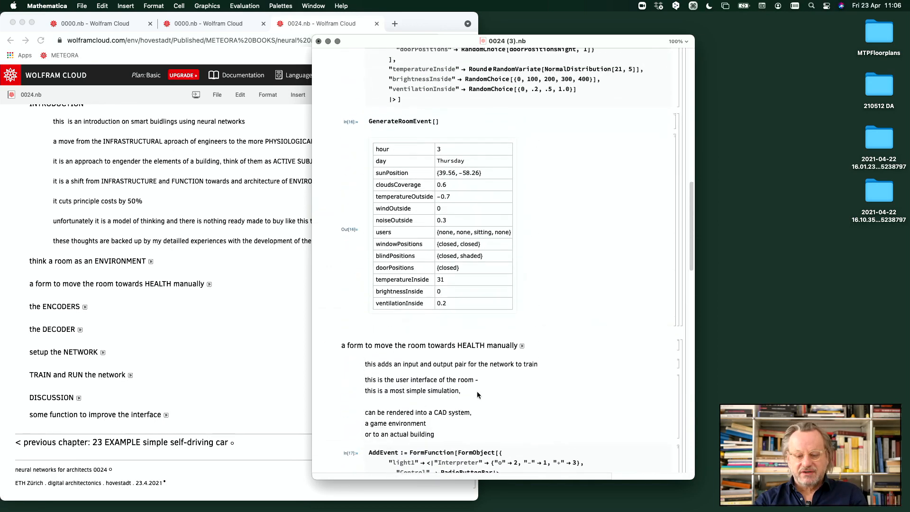
{"action": "mouse_move", "coordinate": [505, 170]}
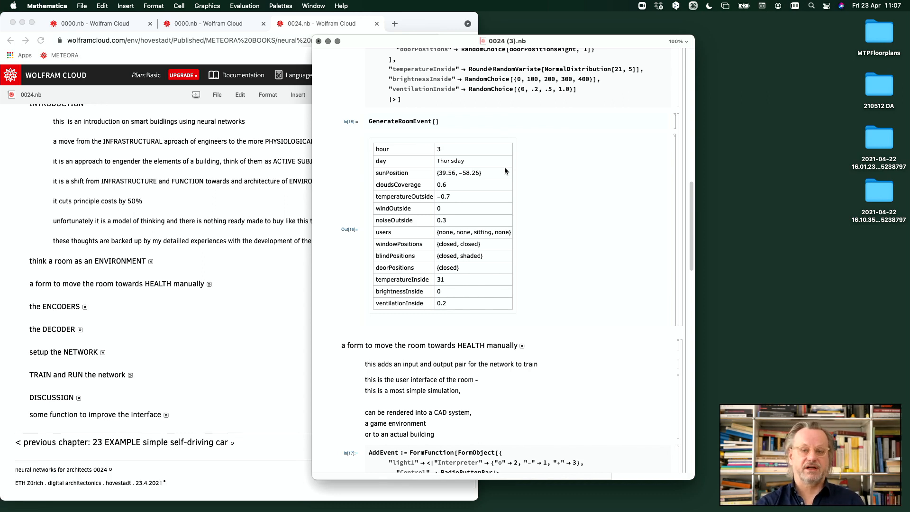
{"action": "scroll", "scroll_direction": "down", "scroll_amount": 3}
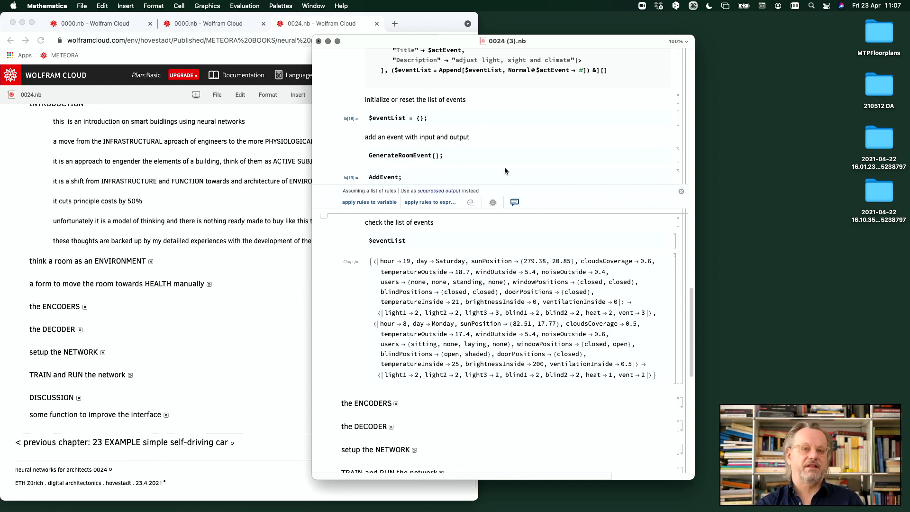
{"action": "scroll", "scroll_direction": "down", "scroll_amount": 3}
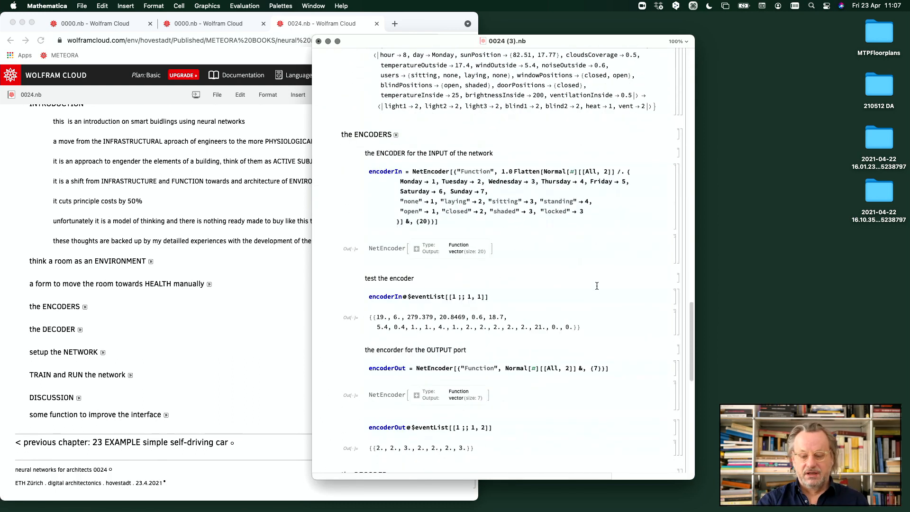
- Evaluate encoderIn and encoderOut with their tests, giving a vector starting 3., 4., 39.5567
{"action": "scroll", "scroll_direction": "up", "scroll_amount": 3}
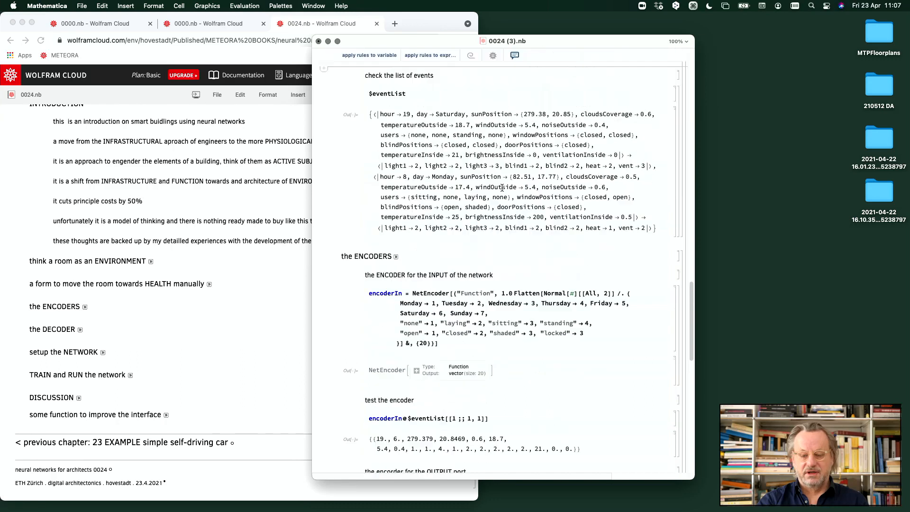
{"action": "scroll", "scroll_direction": "down", "scroll_amount": 3}
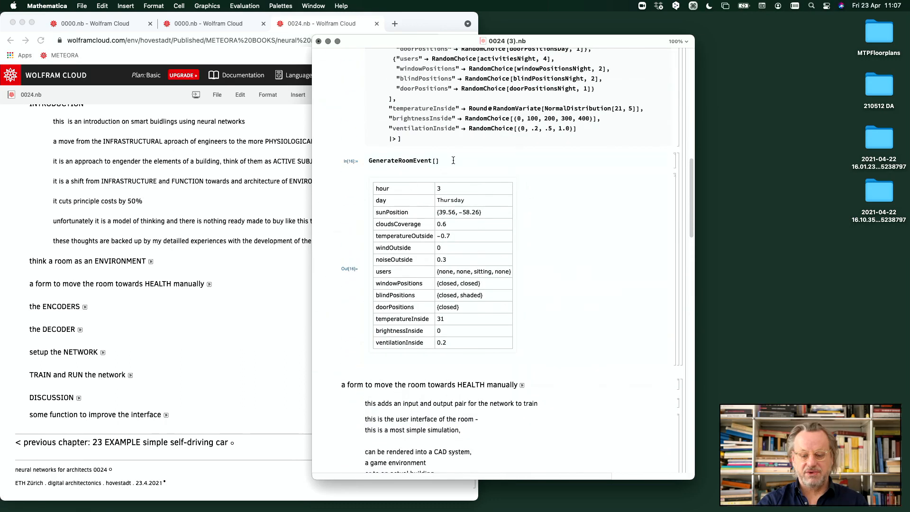
{"action": "mouse_move", "coordinate": [464, 283]}
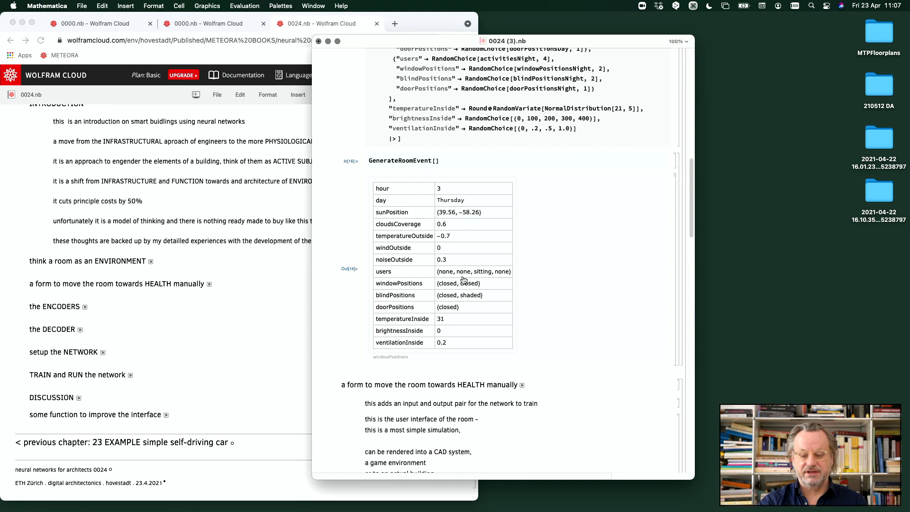
{"action": "scroll", "scroll_direction": "down", "scroll_amount": 3}
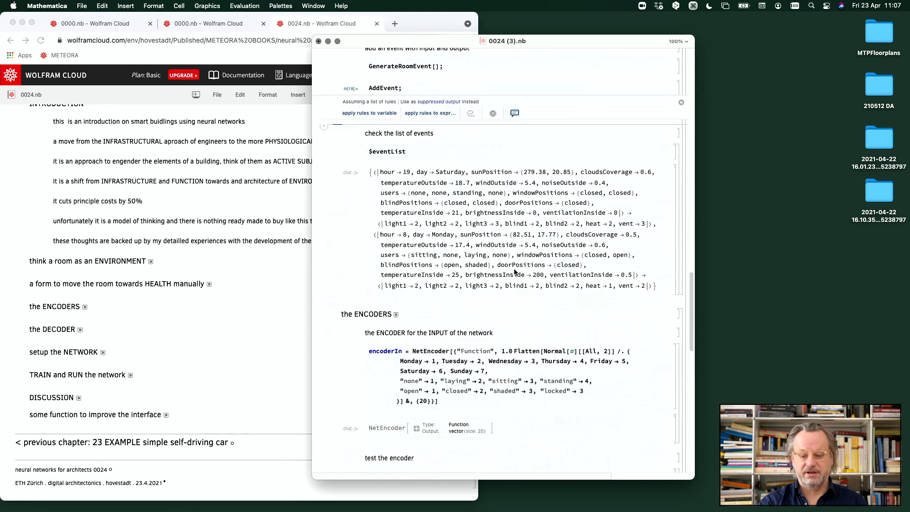
{"action": "scroll", "scroll_direction": "down", "scroll_amount": 3}
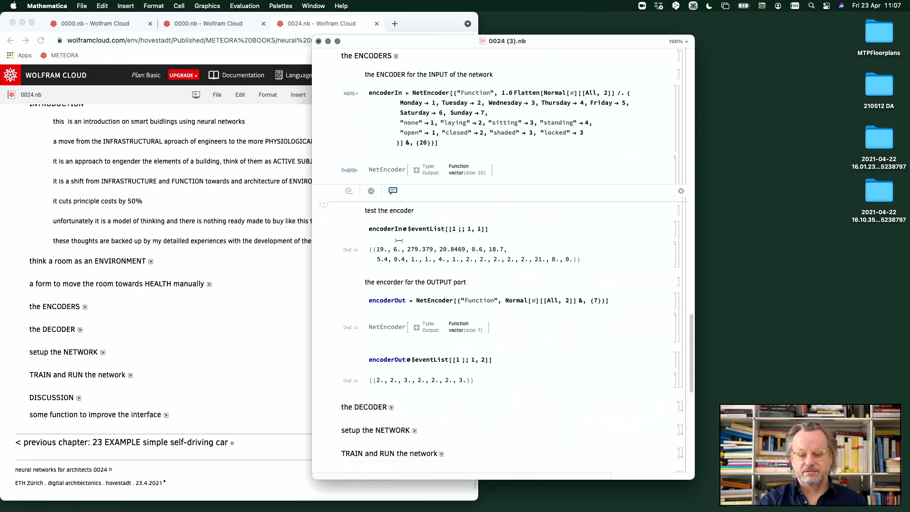
{"action": "key", "text": "shift"}
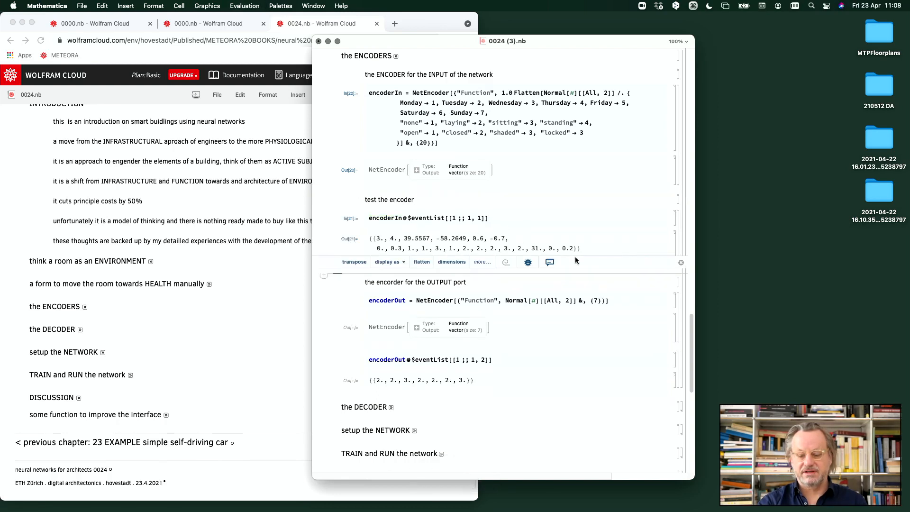
{"action": "scroll", "scroll_direction": "down", "scroll_amount": 3}
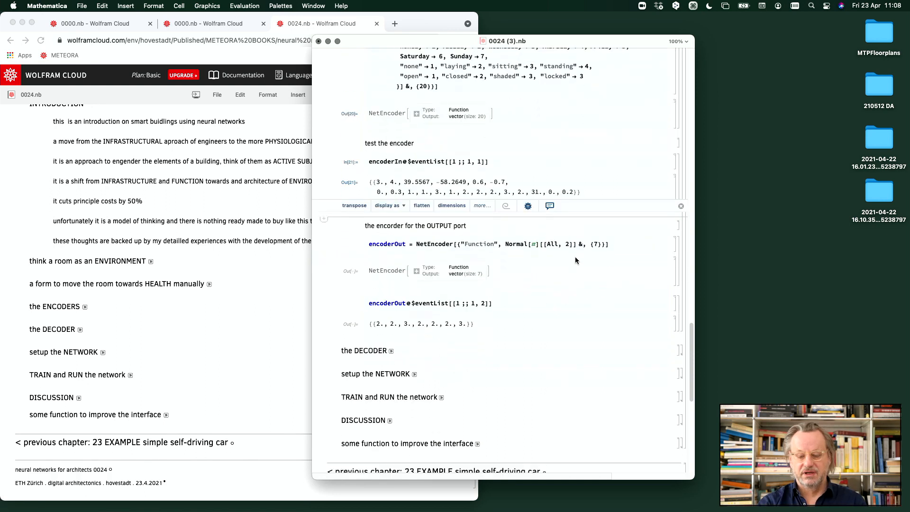
{"action": "scroll", "scroll_direction": "up", "scroll_amount": 3}
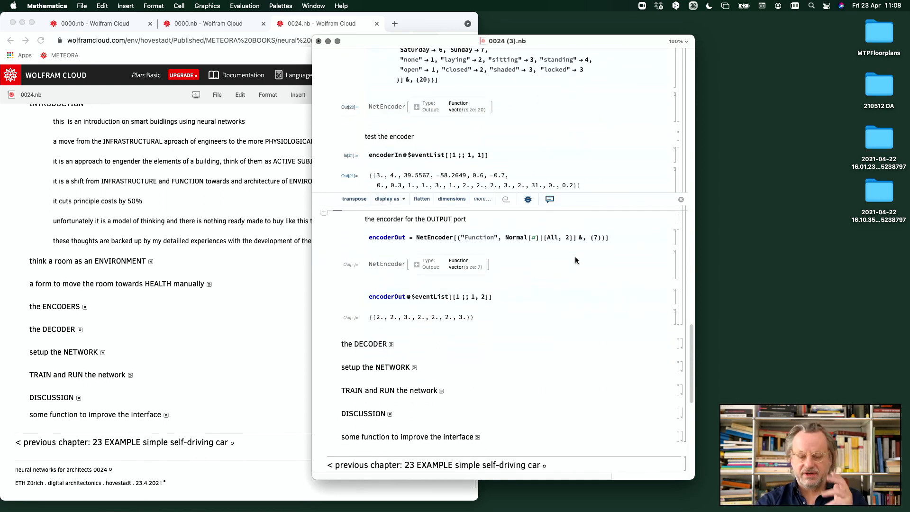
{"action": "mouse_move", "coordinate": [521, 239]}
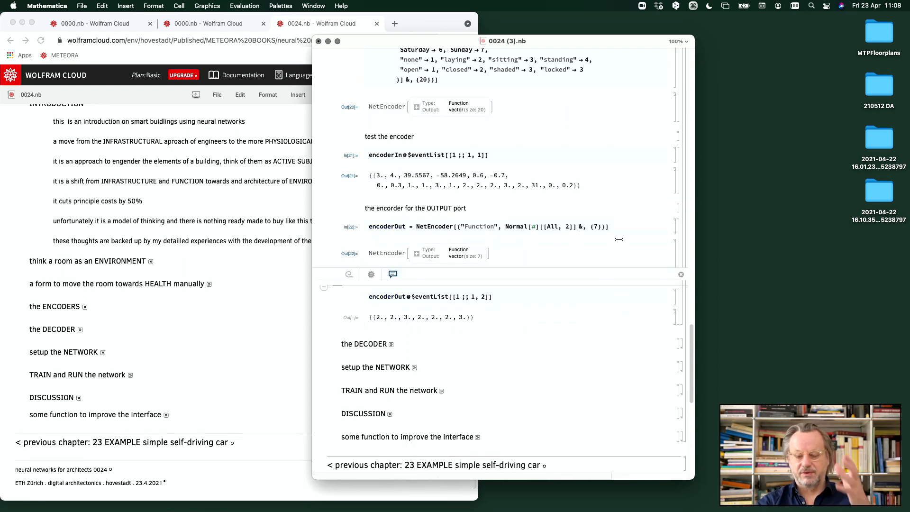
{"action": "scroll", "scroll_direction": "down", "scroll_amount": 3}
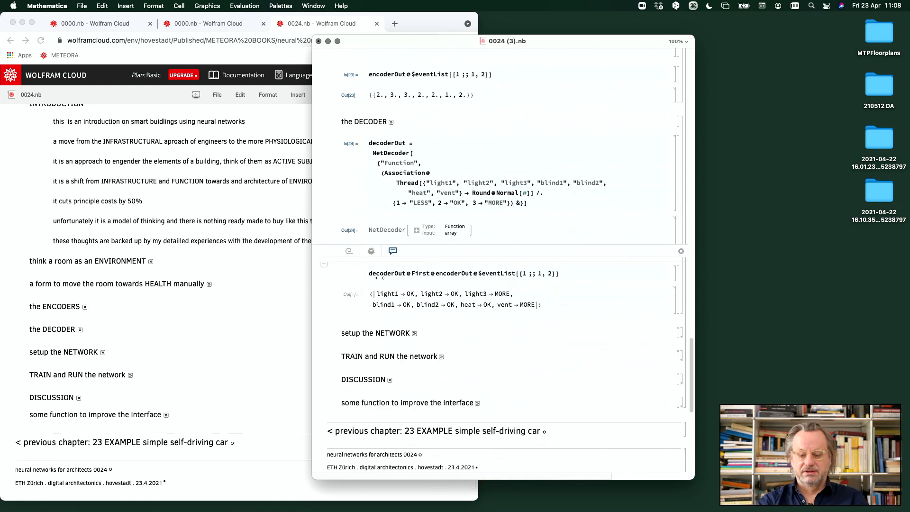
- Review the decoderOut test returning light2/light3 MORE, heat LESS, others OK
{"action": "scroll", "scroll_direction": "up", "scroll_amount": 3}
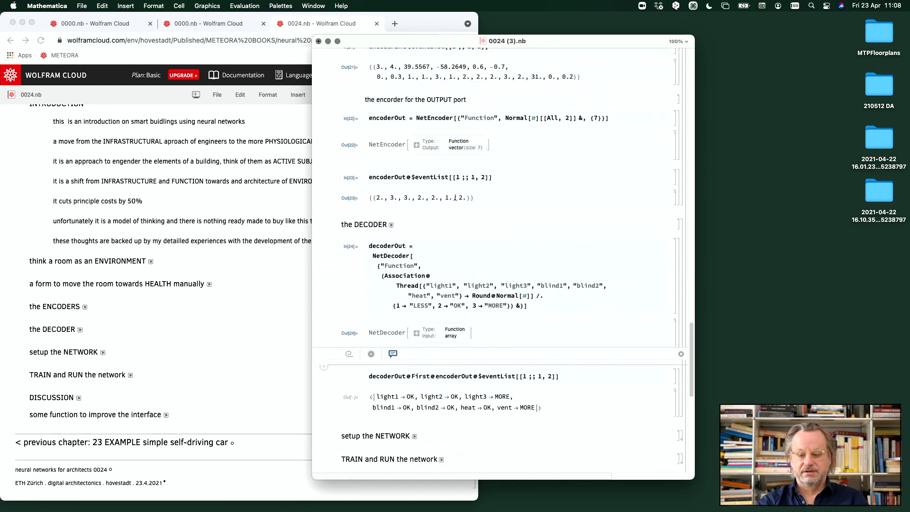
{"action": "scroll", "scroll_direction": "up", "scroll_amount": 3}
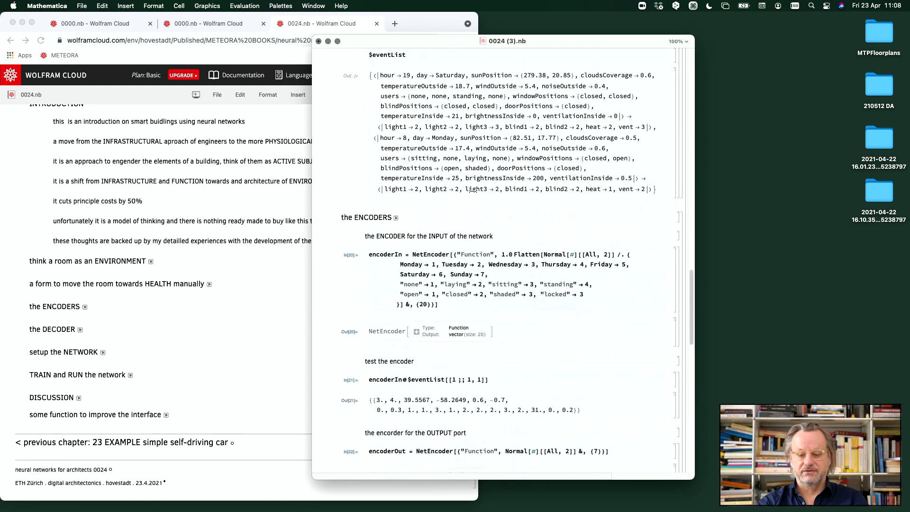
{"action": "scroll", "scroll_direction": "up", "scroll_amount": 3}
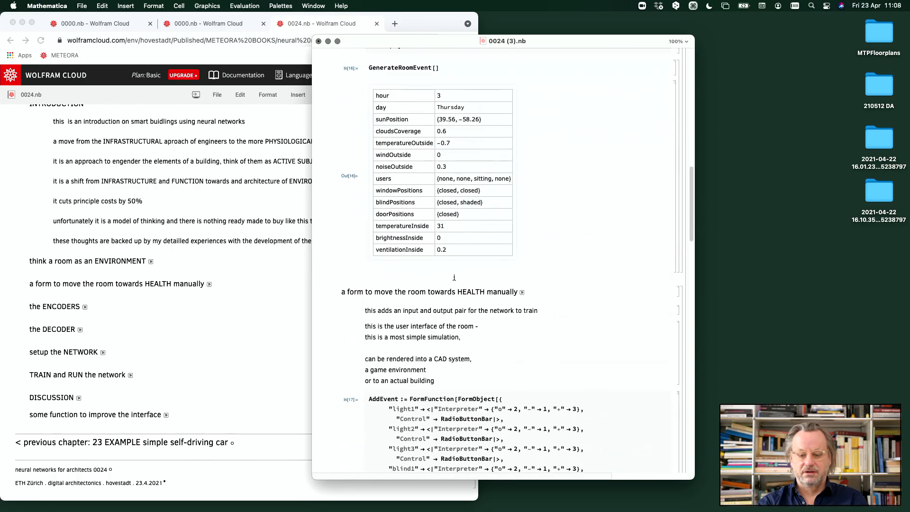
{"action": "scroll", "scroll_direction": "down", "scroll_amount": 3}
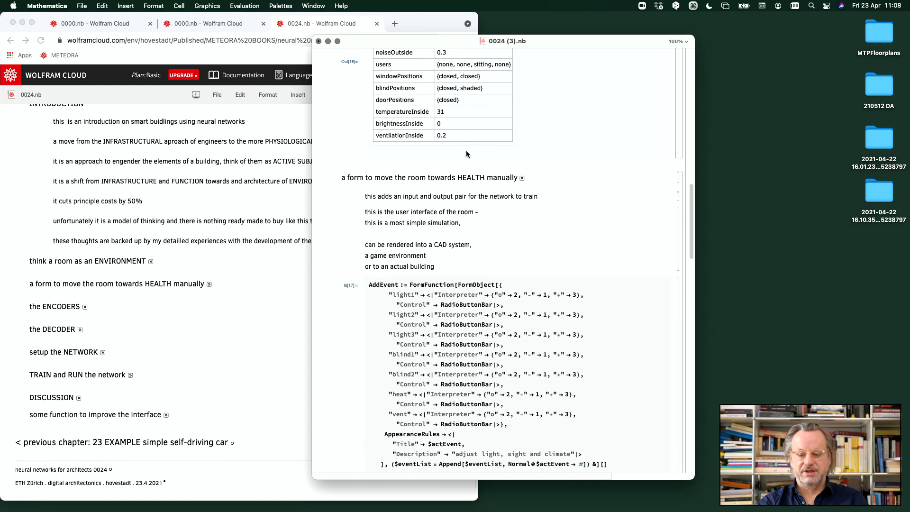
{"action": "mouse_move", "coordinate": [460, 88]}
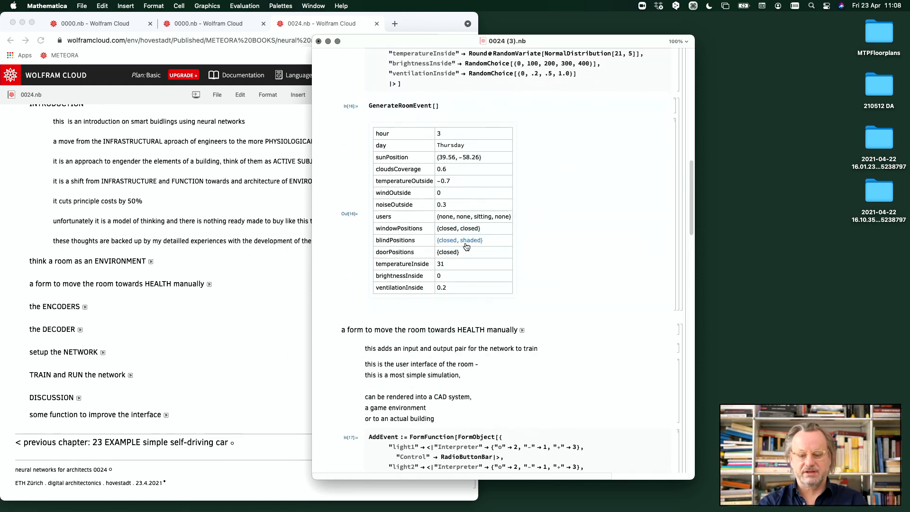
{"action": "scroll", "scroll_direction": "down", "scroll_amount": 3}
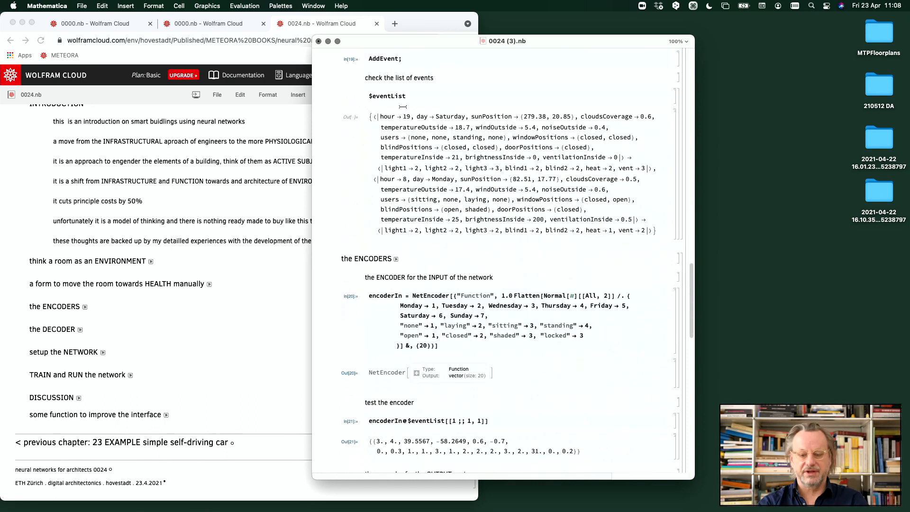
{"action": "scroll", "scroll_direction": "down", "scroll_amount": 3}
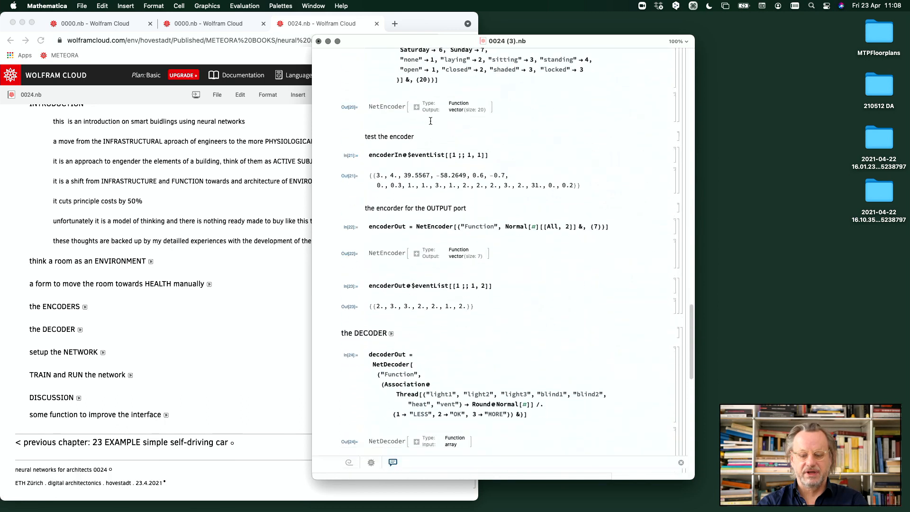
{"action": "scroll", "scroll_direction": "down", "scroll_amount": 3}
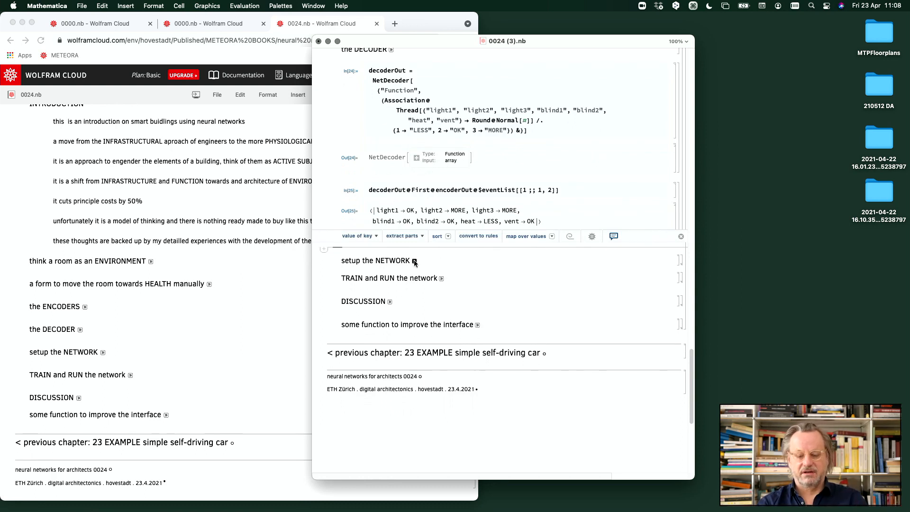
- Expand setup the NETWORK and view the initialized two-layer NetGraph and its random output
{"action": "left_click", "coordinate": [413, 260]}
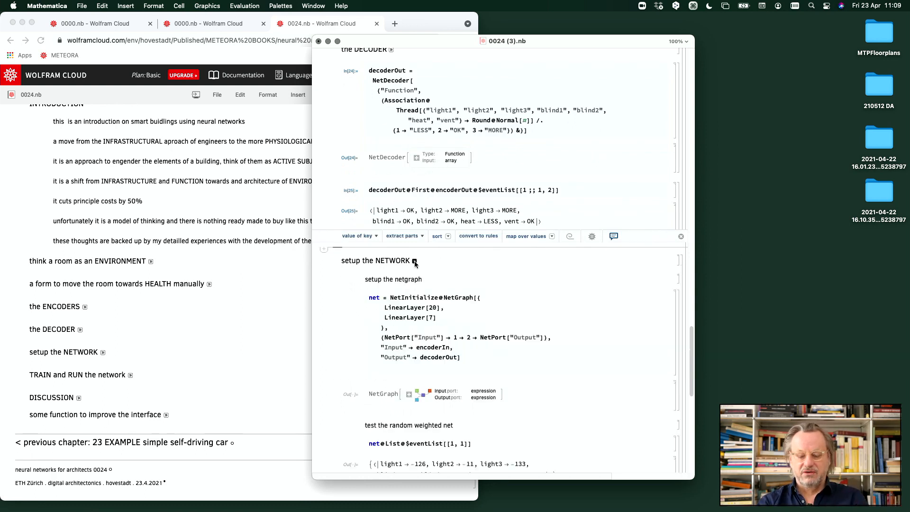
{"action": "scroll", "scroll_direction": "down", "scroll_amount": 3}
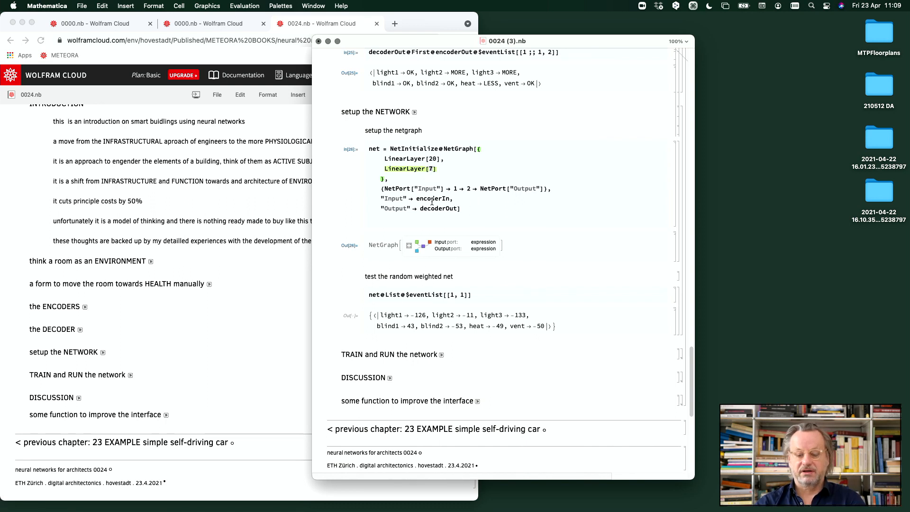
{"action": "mouse_move", "coordinate": [480, 212]}
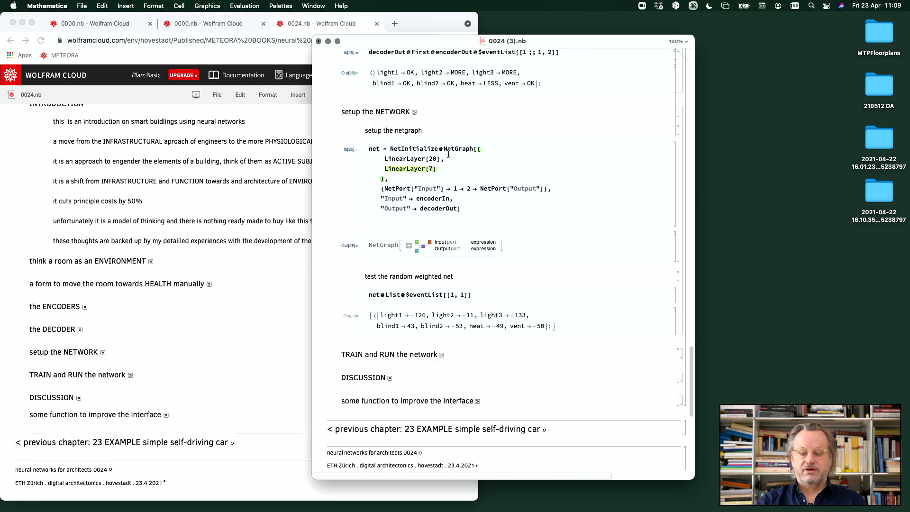
{"action": "scroll", "scroll_direction": "down", "scroll_amount": 3}
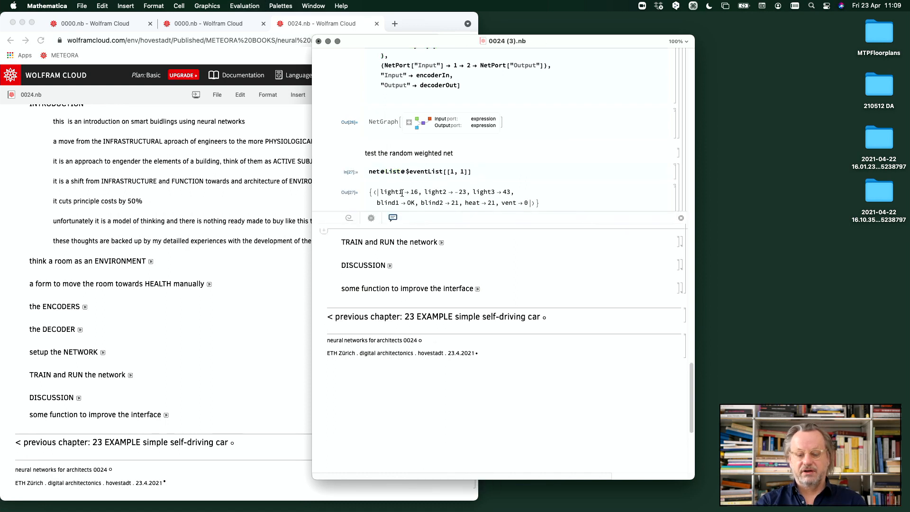
{"action": "mouse_move", "coordinate": [532, 204]}
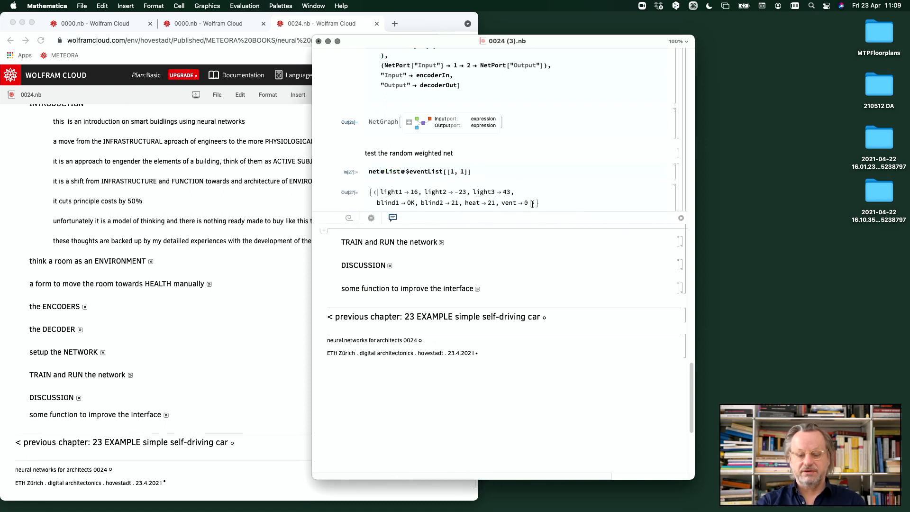
- Train netT with NetTrain and run it on the first event: light2/light3 MORE, heat LESS
{"action": "left_click", "coordinate": [441, 242]}
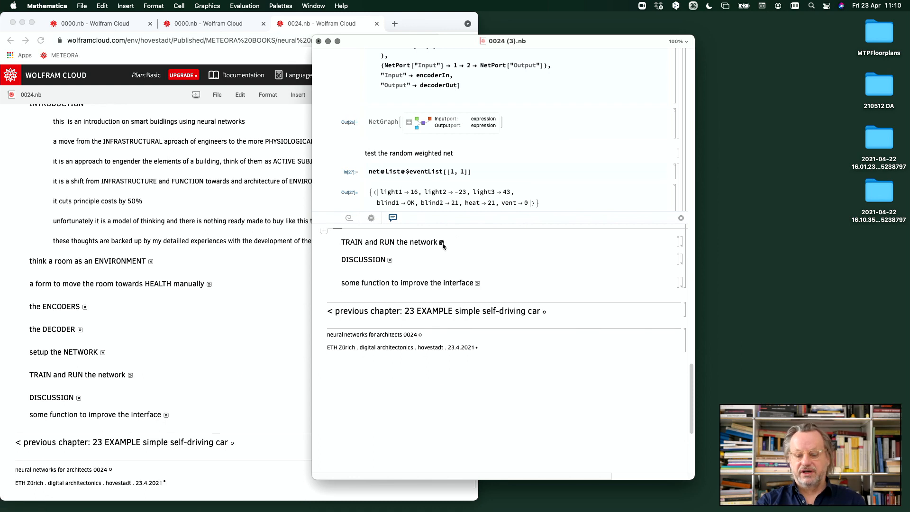
{"action": "left_click", "coordinate": [441, 242]}
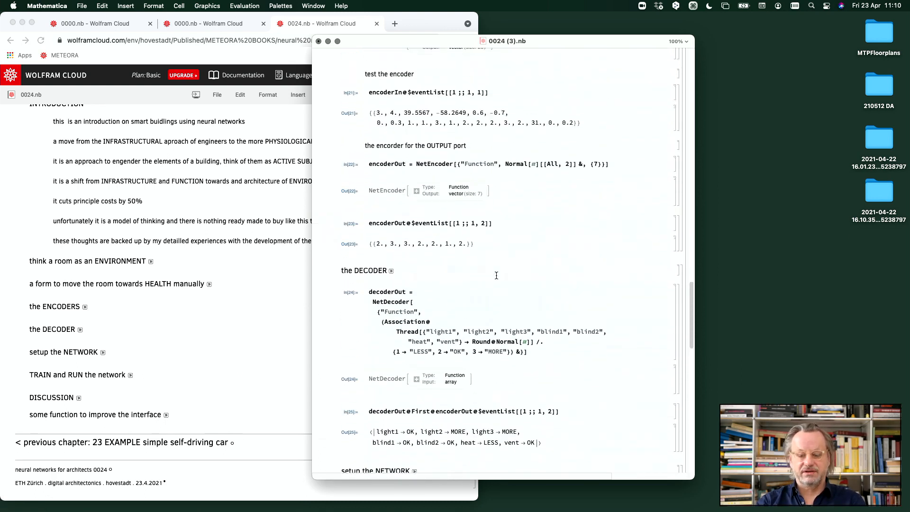
{"action": "scroll", "scroll_direction": "down", "scroll_amount": 3}
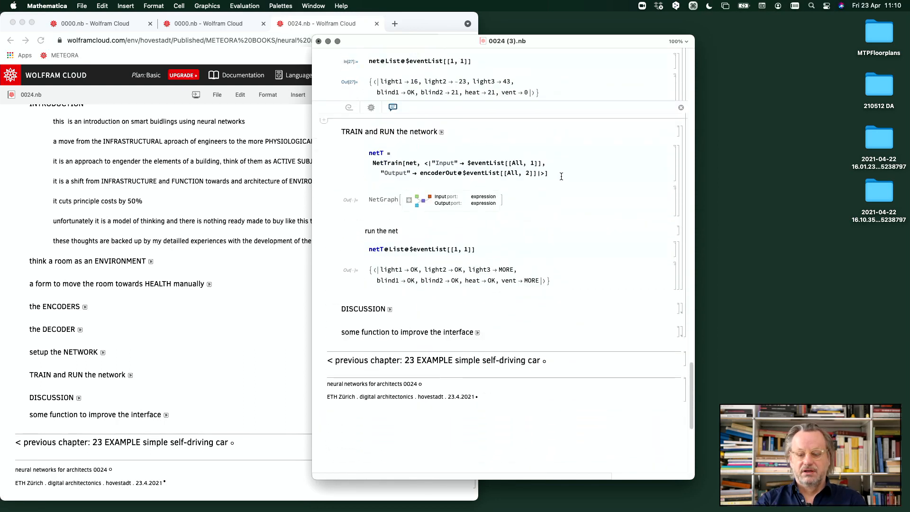
{"action": "key", "text": "shift+return"}
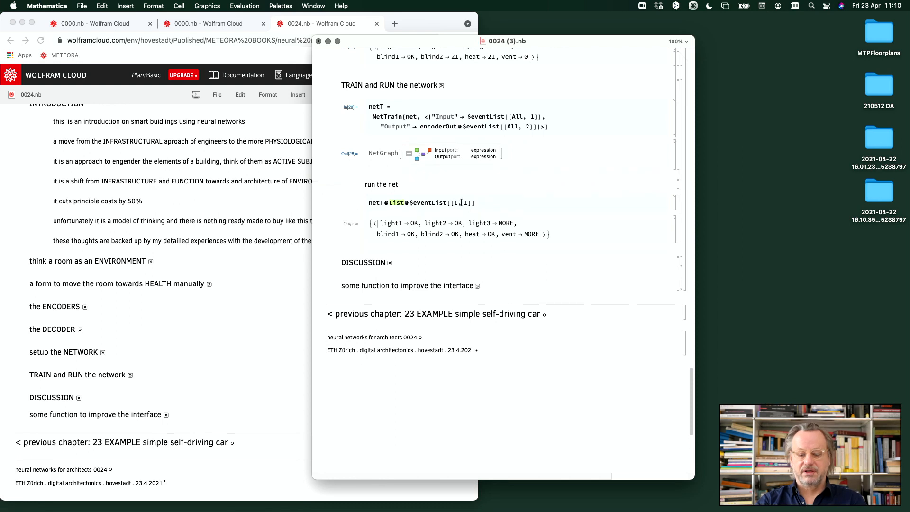
{"action": "key", "text": "shift+return"}
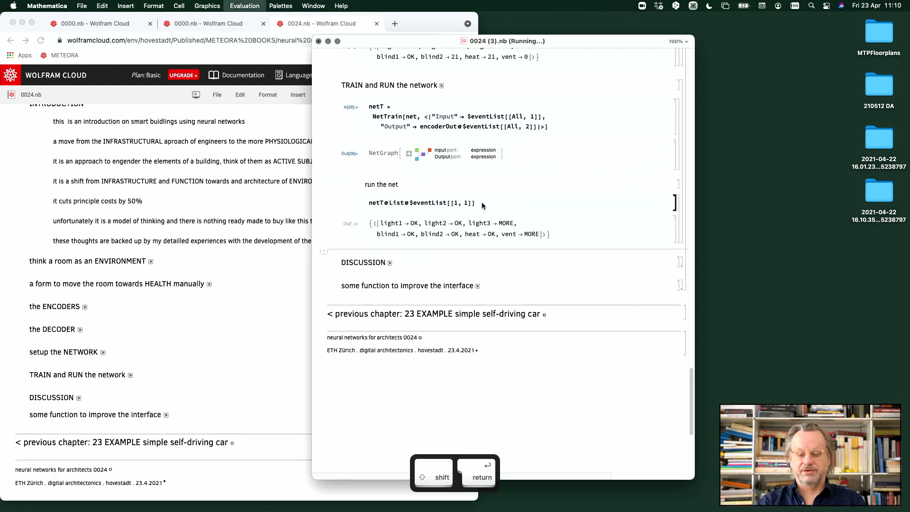
{"action": "key", "text": "shift+return"}
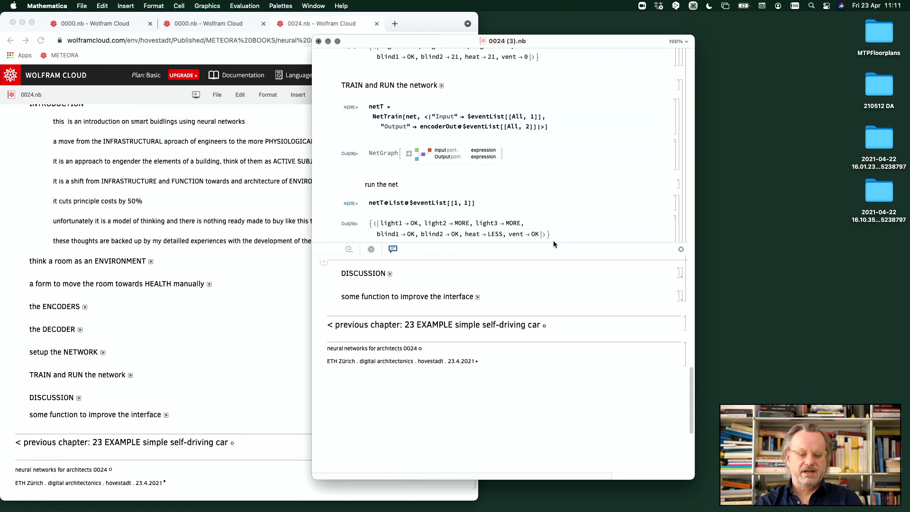
- Expand the DISCUSSION section and read its text ending with good news for architects
{"action": "left_click", "coordinate": [390, 273]}
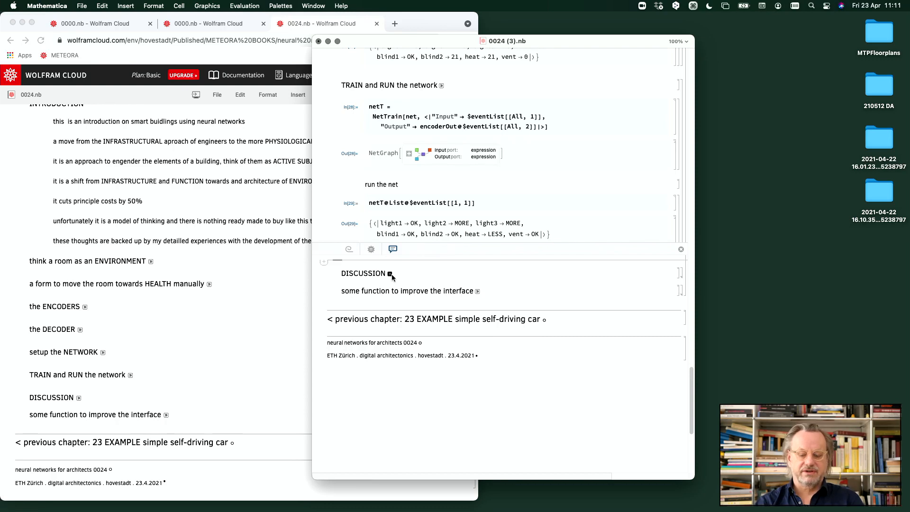
{"action": "left_click", "coordinate": [390, 273]}
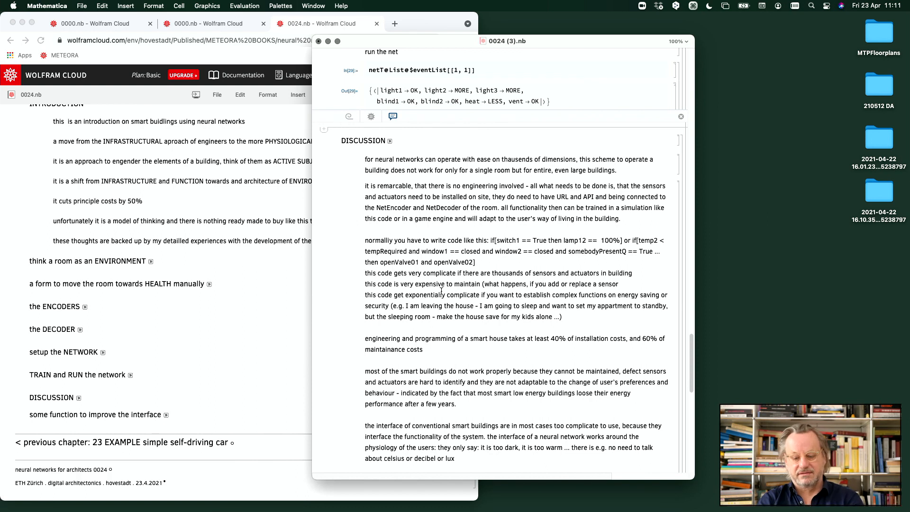
{"action": "scroll", "scroll_direction": "down", "scroll_amount": 3}
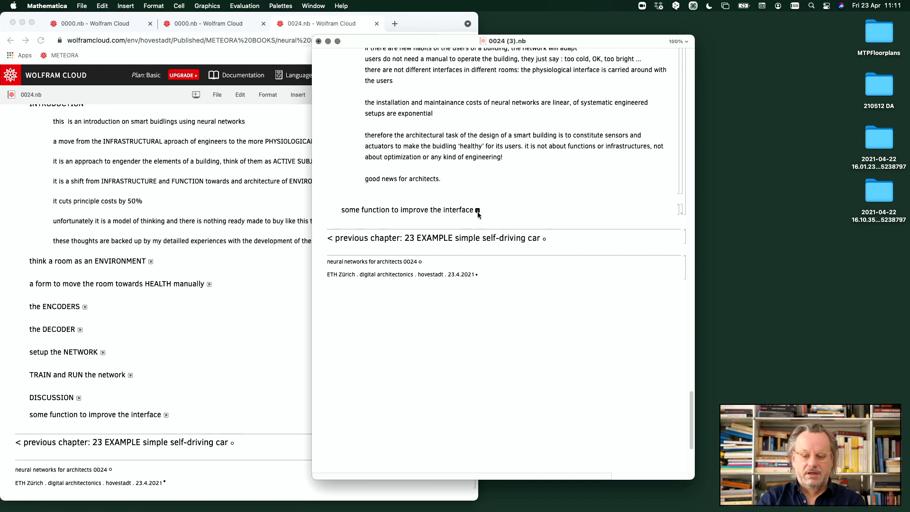
- Expand the interface-functions section to reveal the Sun drawing code and Zurich sun-position plot
{"action": "left_click", "coordinate": [477, 210]}
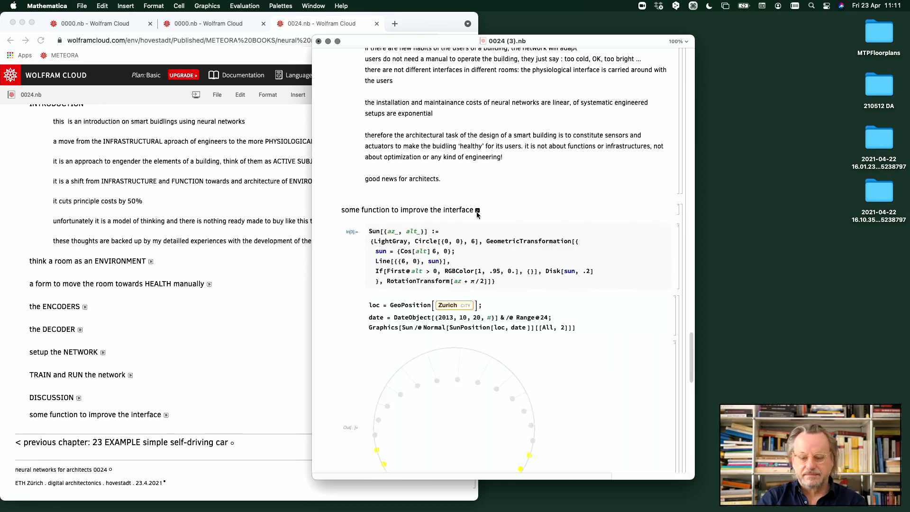
{"action": "scroll", "scroll_direction": "down", "scroll_amount": 3}
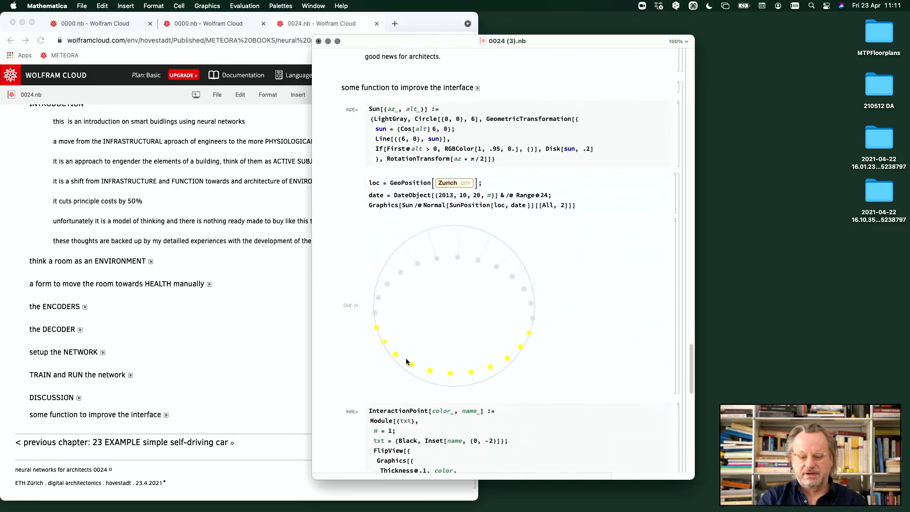
{"action": "mouse_move", "coordinate": [377, 342]}
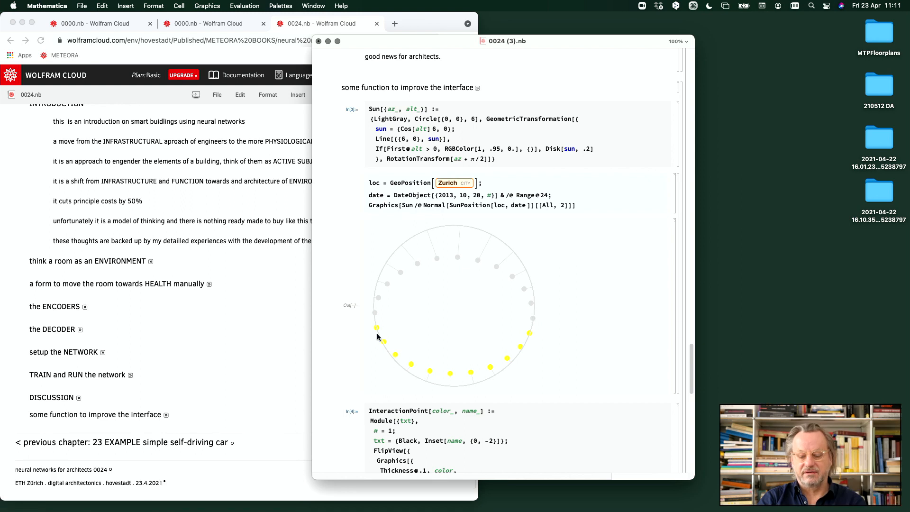
{"action": "mouse_move", "coordinate": [467, 383]}
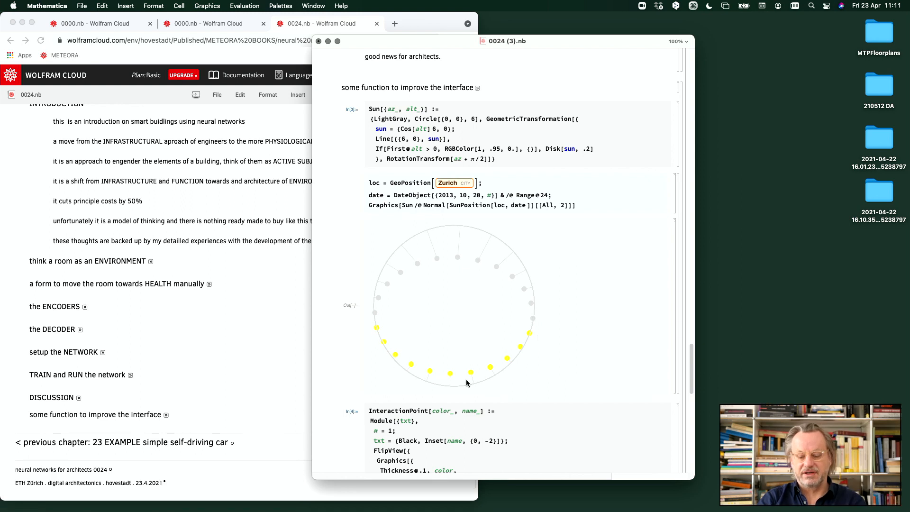
{"action": "mouse_move", "coordinate": [496, 361]}
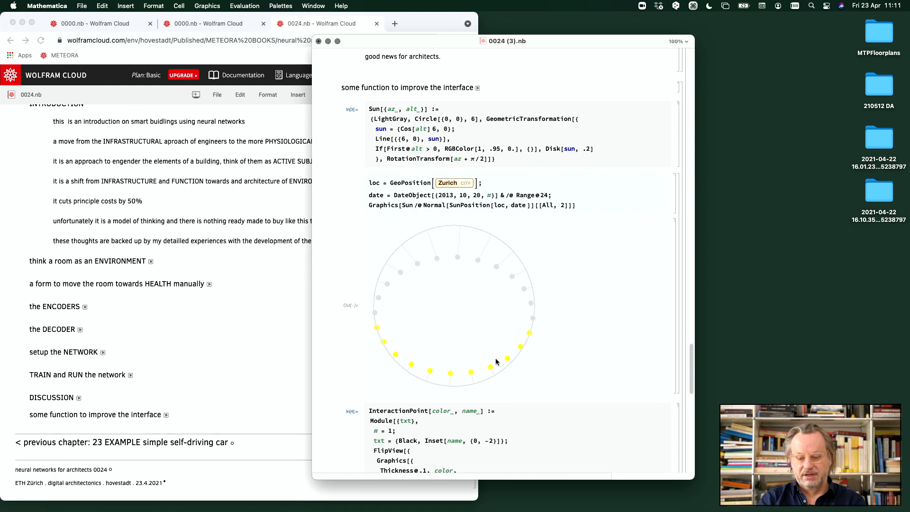
{"action": "mouse_move", "coordinate": [483, 382]}
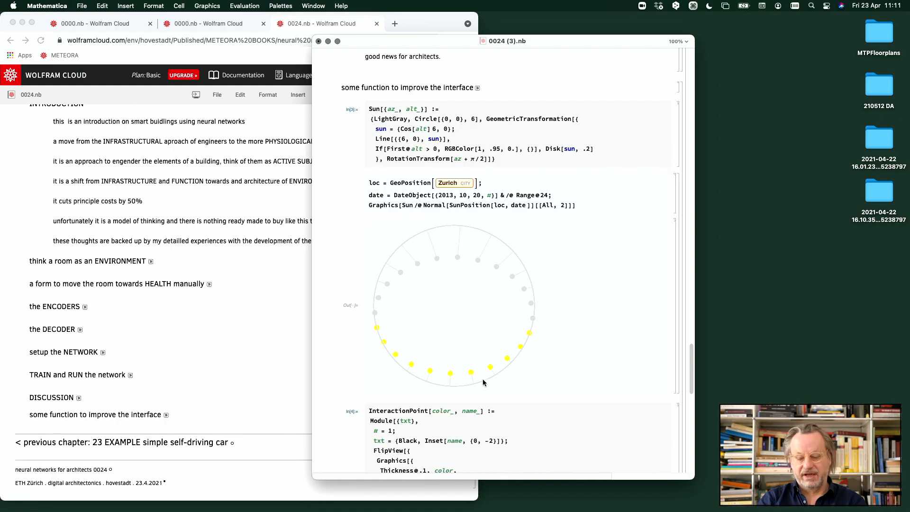
{"action": "mouse_move", "coordinate": [456, 334]}
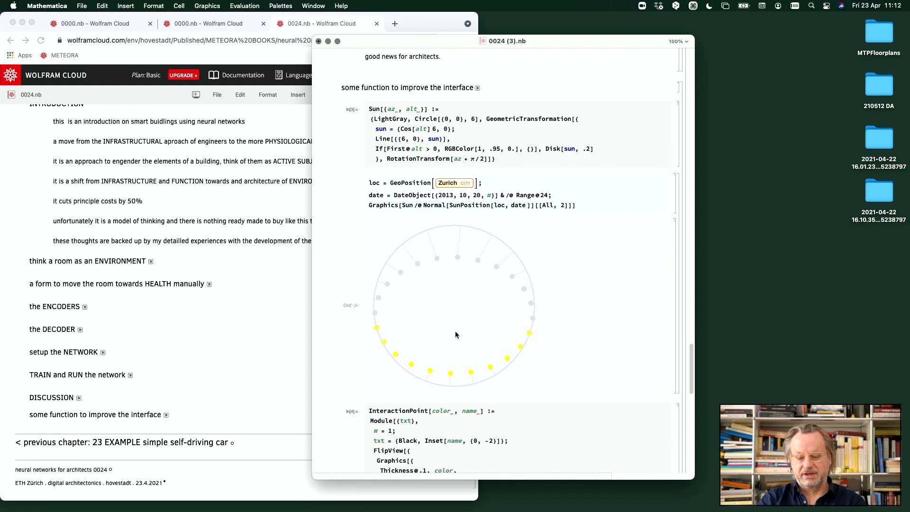
{"action": "mouse_move", "coordinate": [395, 333]}
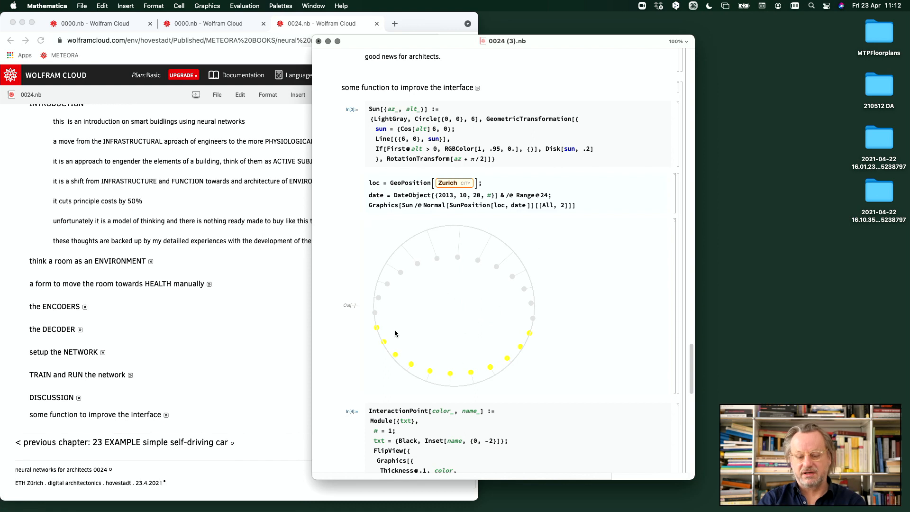
{"action": "scroll", "scroll_direction": "down", "scroll_amount": 3}
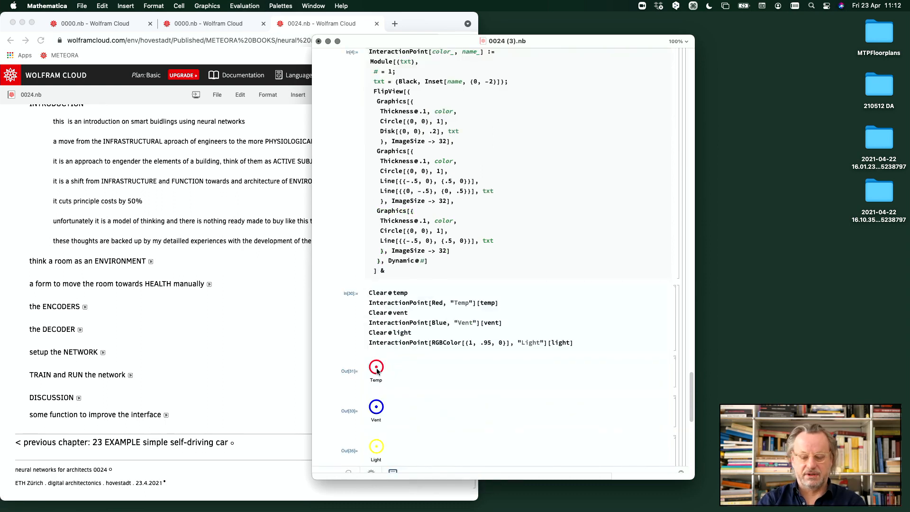
{"action": "left_click", "coordinate": [376, 366]}
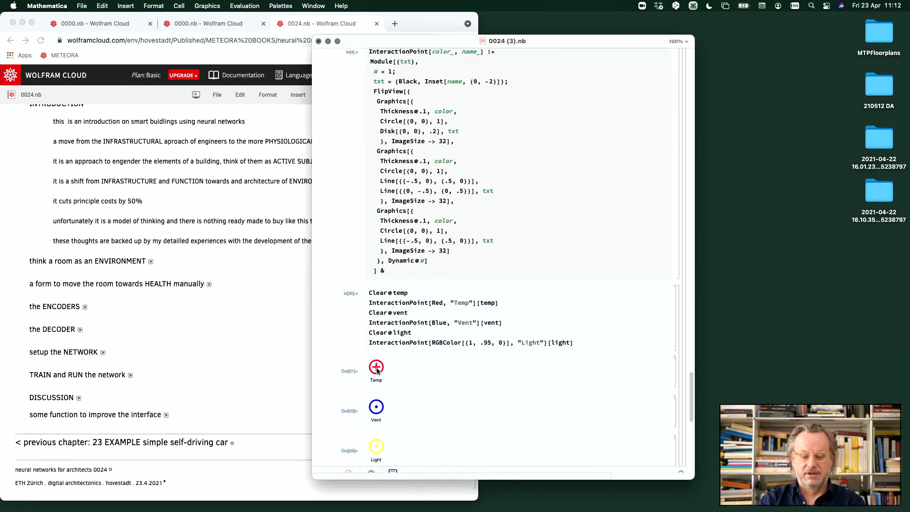
{"action": "scroll", "scroll_direction": "down", "scroll_amount": 3}
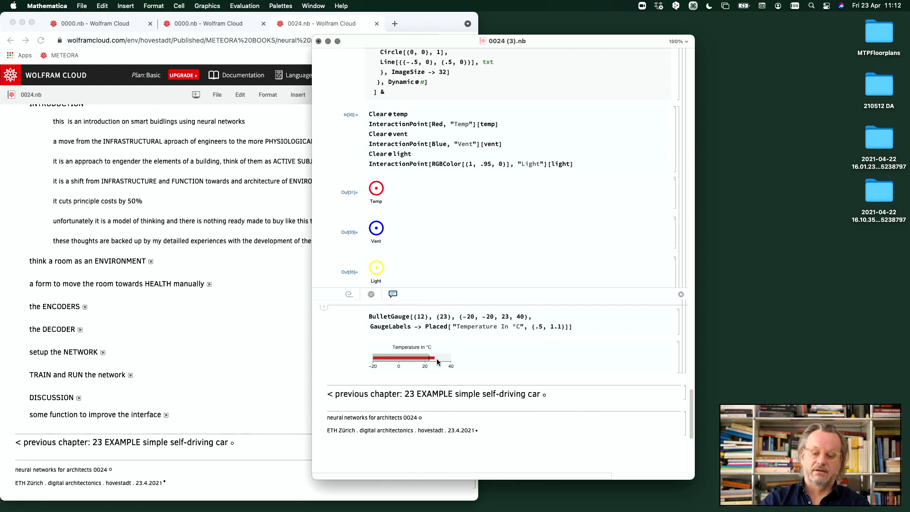
{"action": "scroll", "scroll_direction": "up", "scroll_amount": 3}
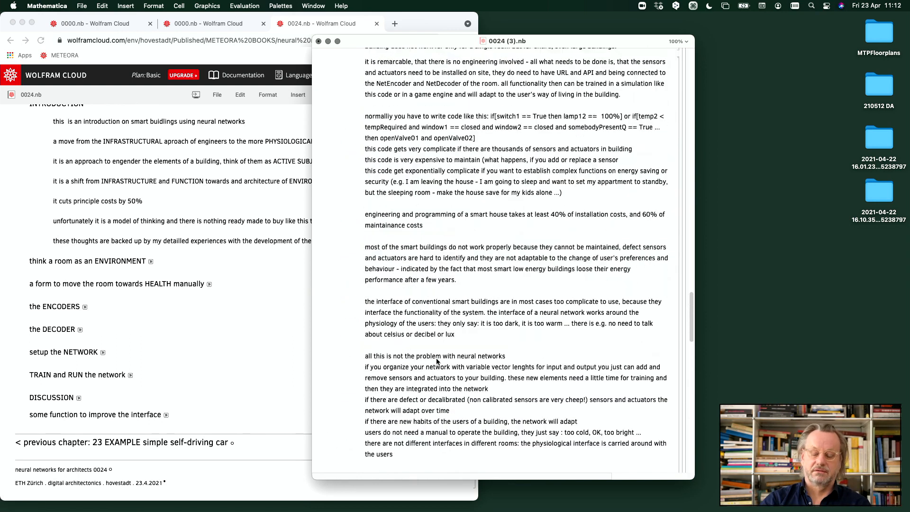
{"action": "scroll", "scroll_direction": "down", "scroll_amount": 3}
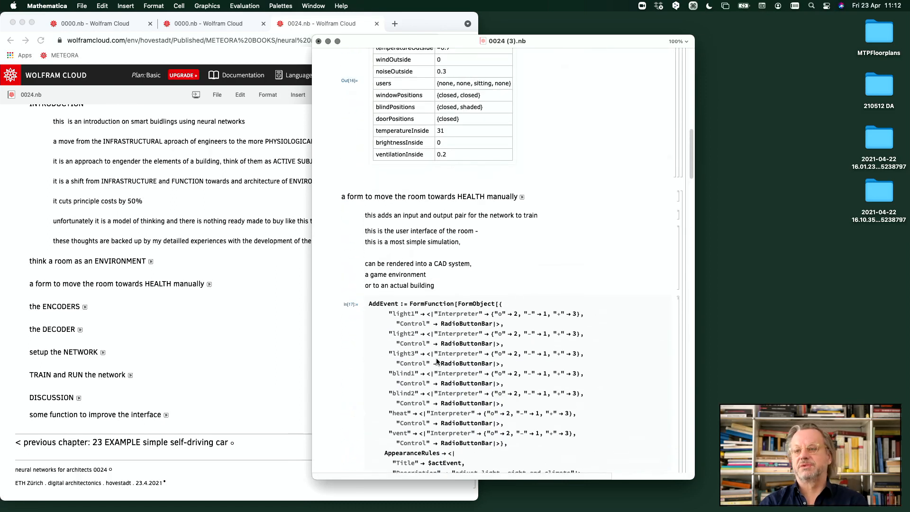